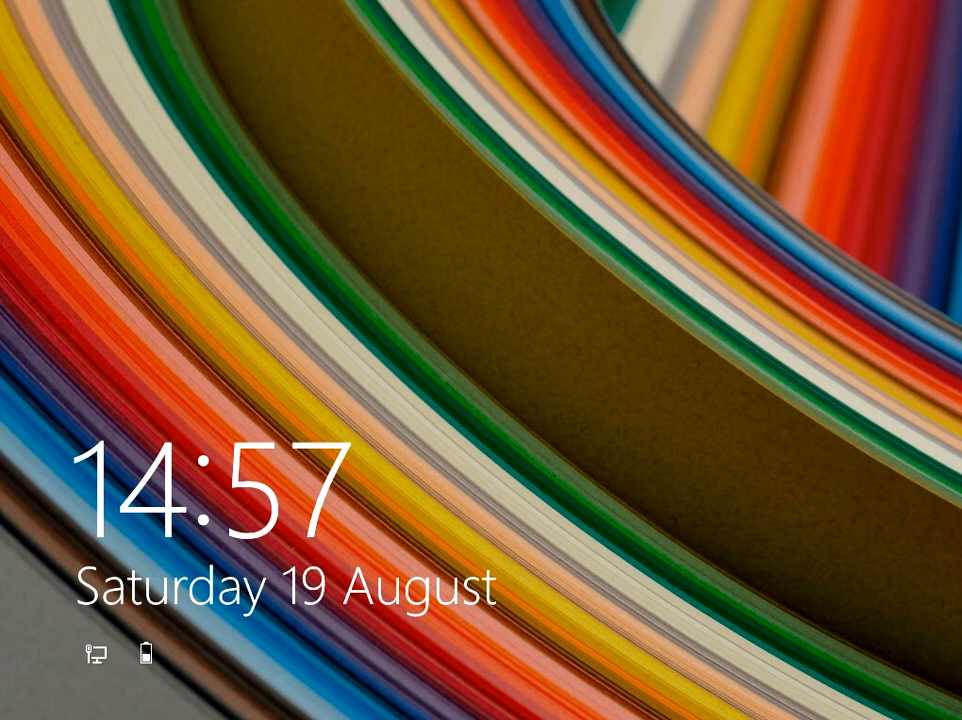
mouse_move(362, 166)
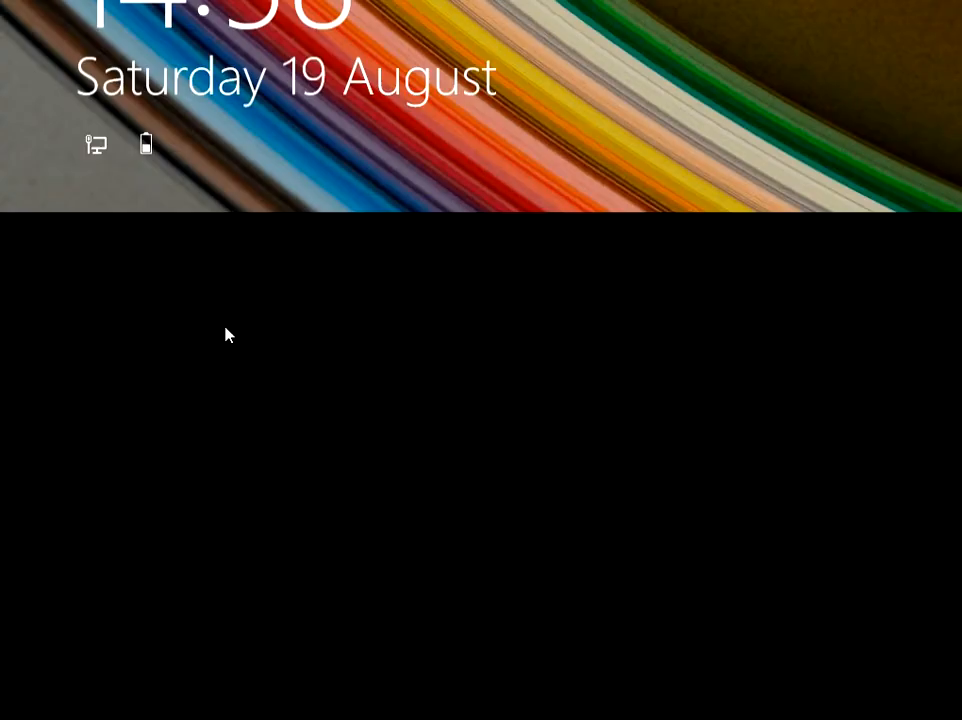
Step: Slide away the Windows 8 lock screen to show the account's Password field
left_click(228, 335)
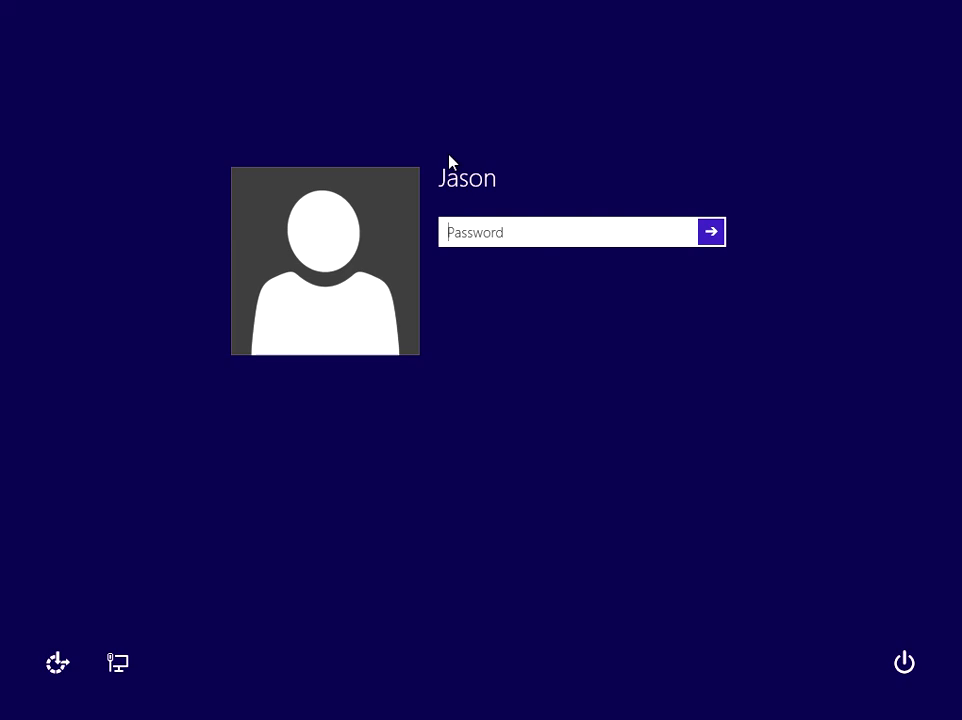
mouse_move(360, 203)
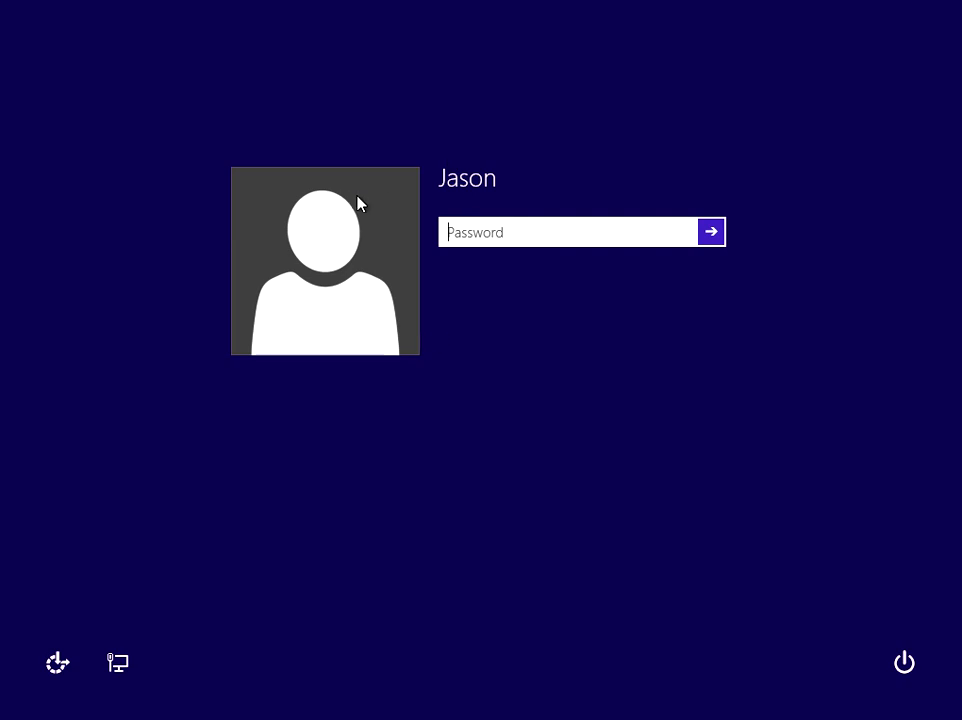
mouse_move(461, 200)
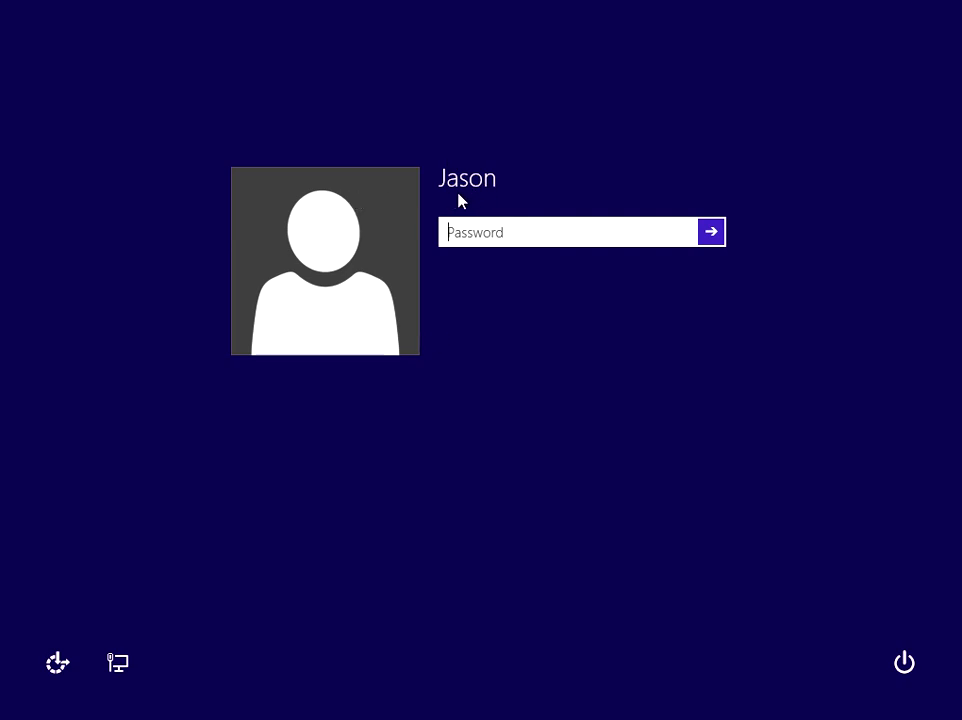
mouse_move(478, 243)
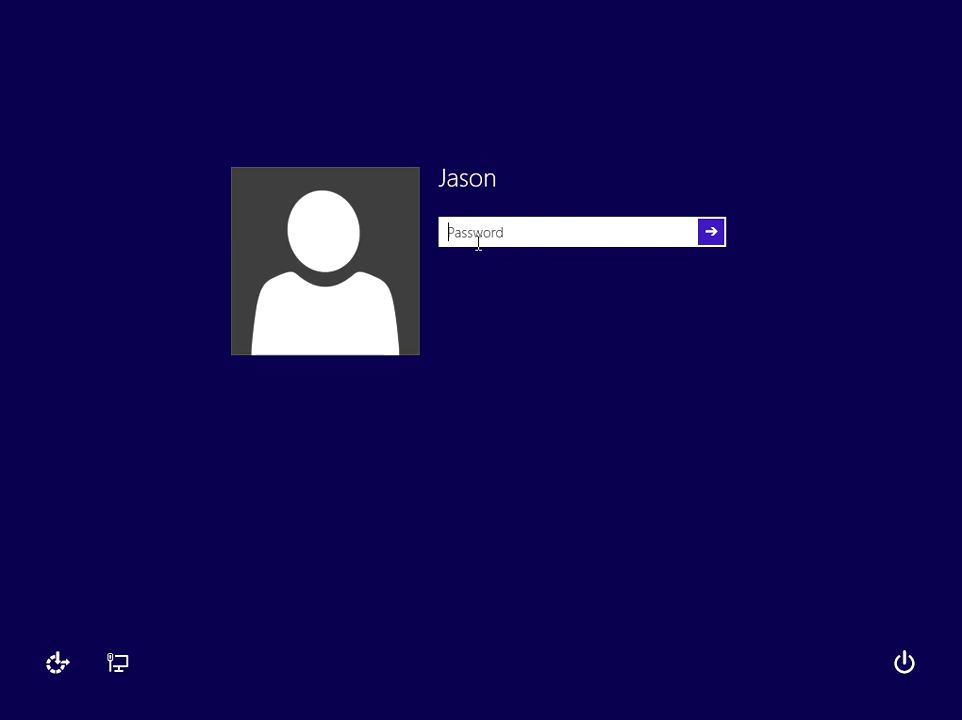
mouse_move(447, 415)
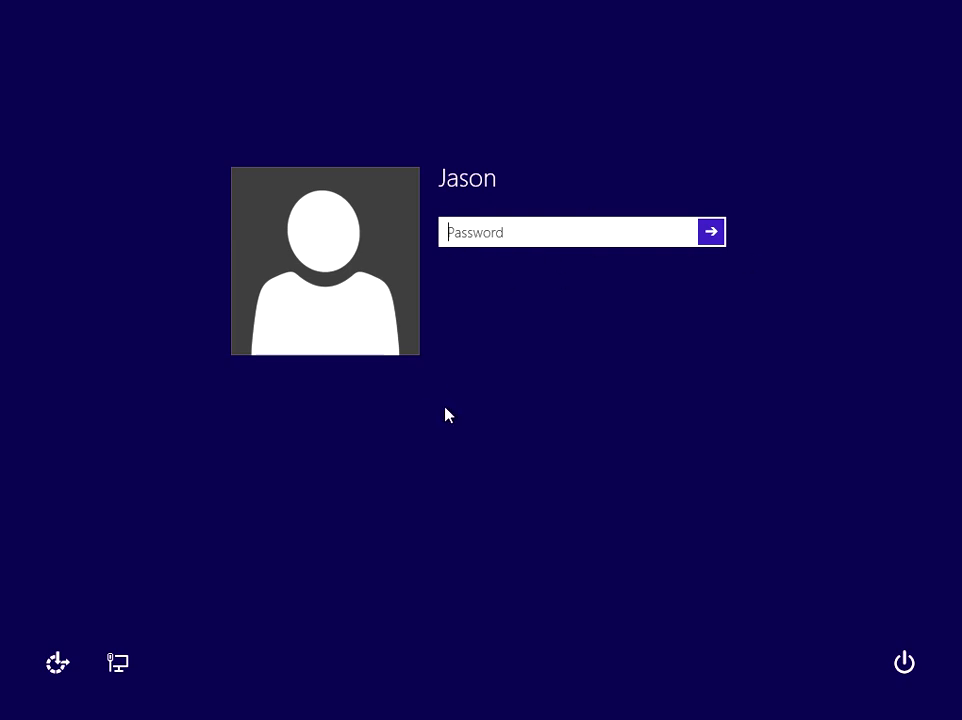
Step: Submit a wrong password and dismiss 'The password is incorrect' with OK
left_click(711, 231)
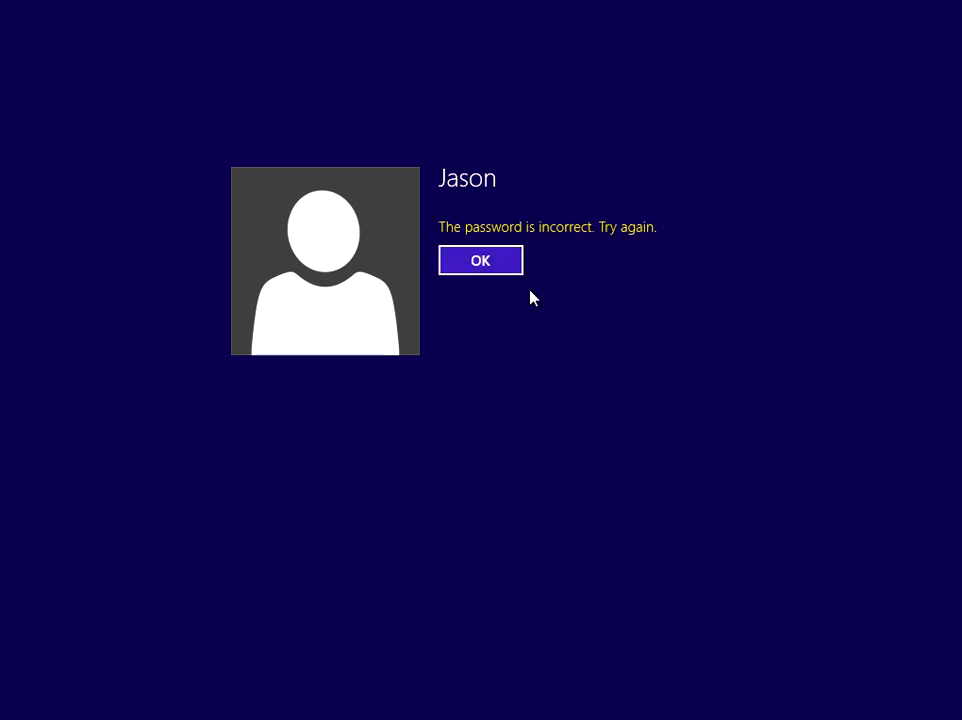
left_click(480, 260)
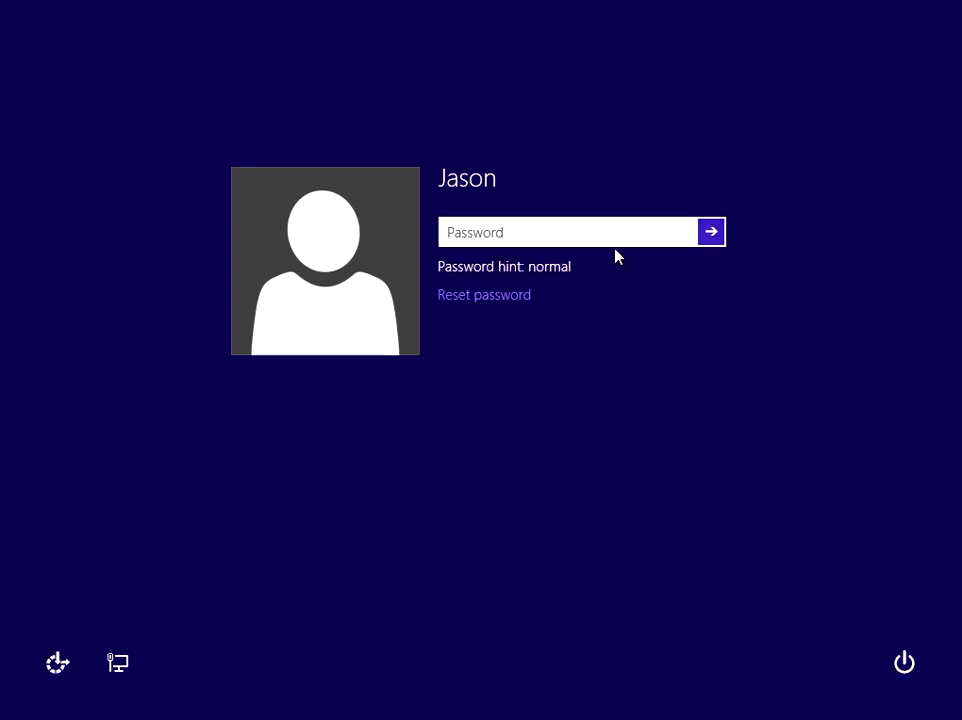
mouse_move(556, 236)
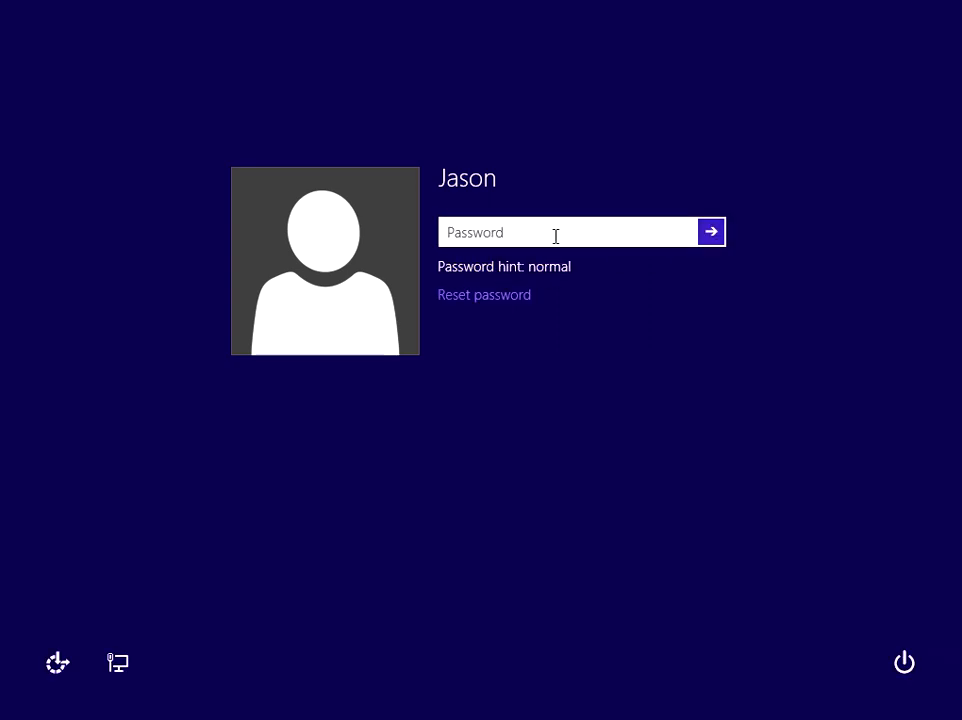
mouse_move(210, 223)
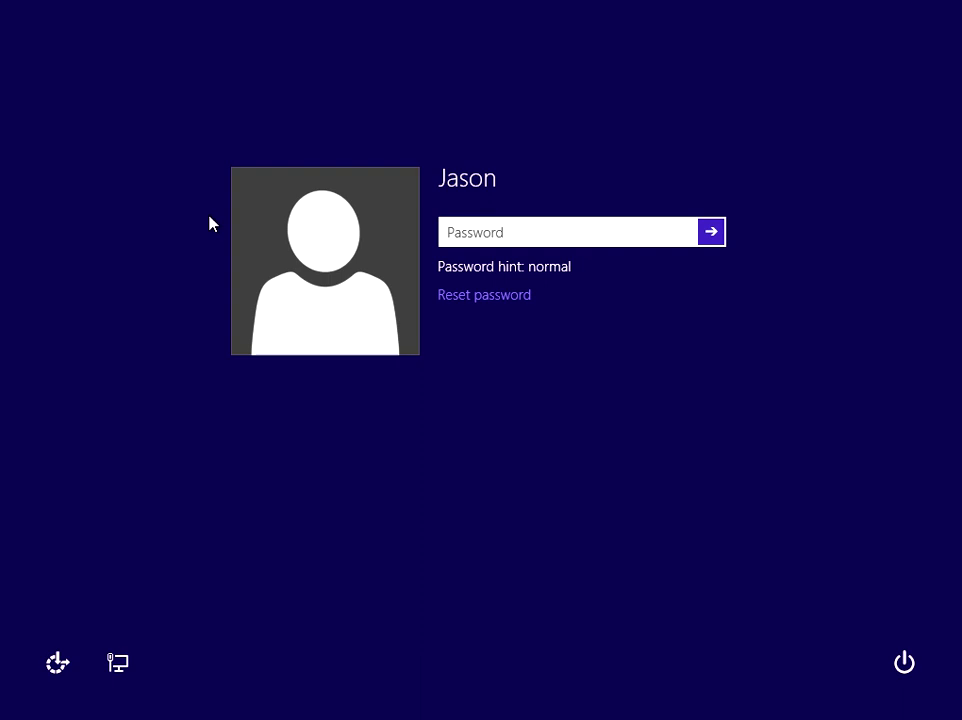
mouse_move(383, 350)
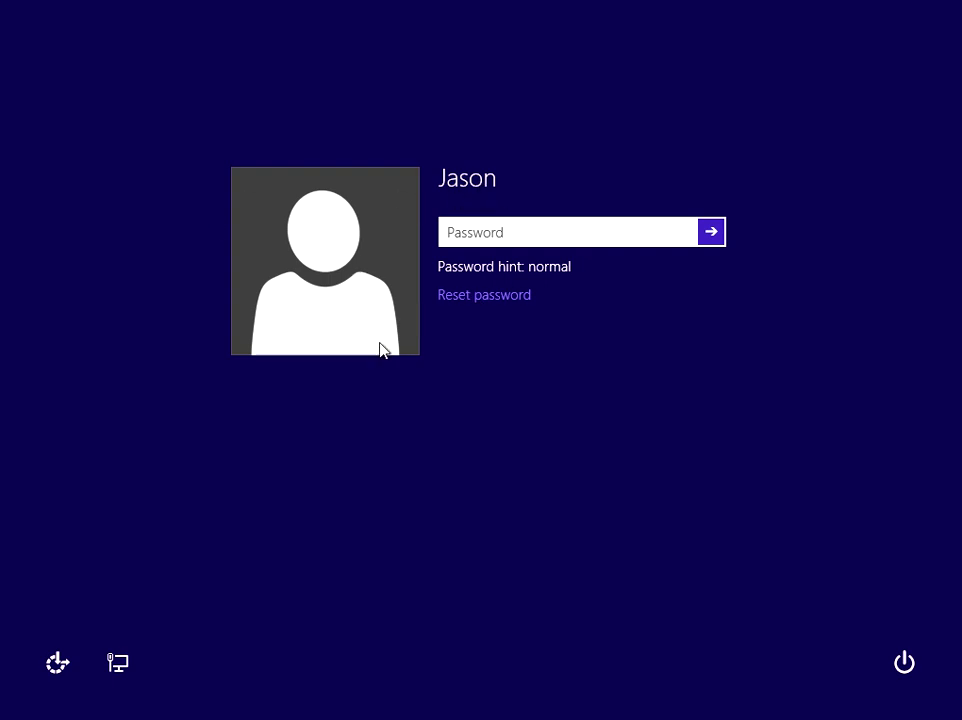
mouse_move(343, 388)
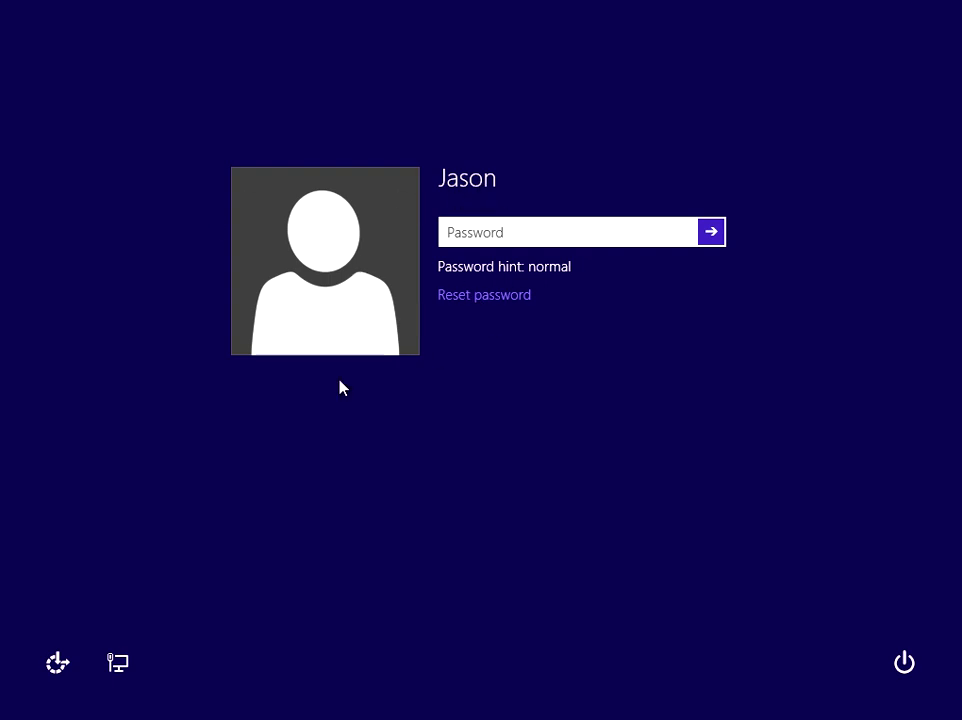
mouse_move(365, 591)
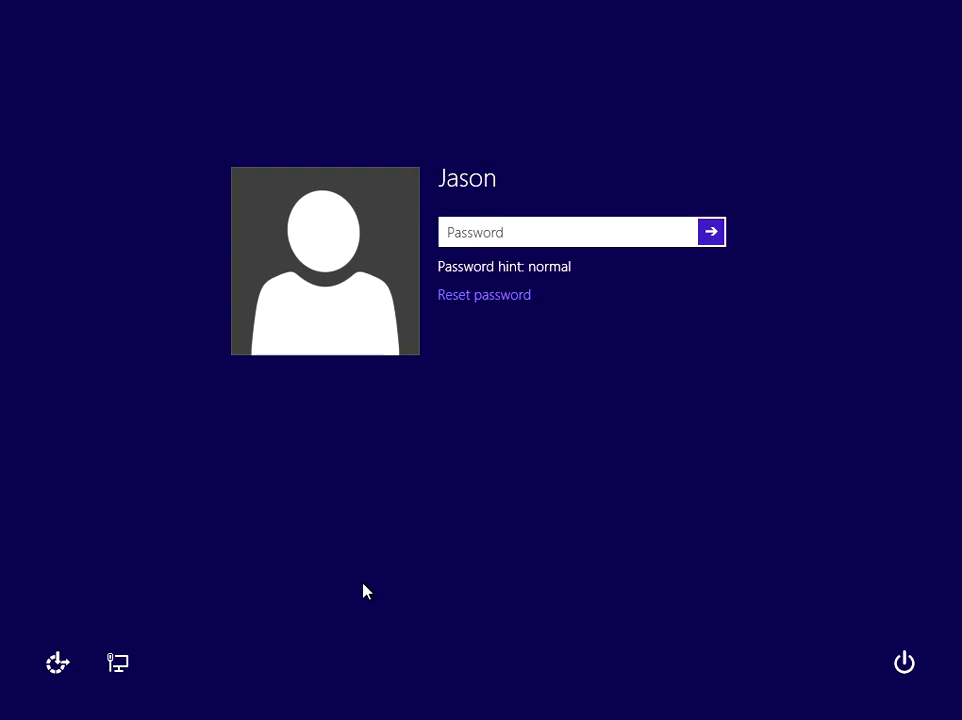
mouse_move(445, 495)
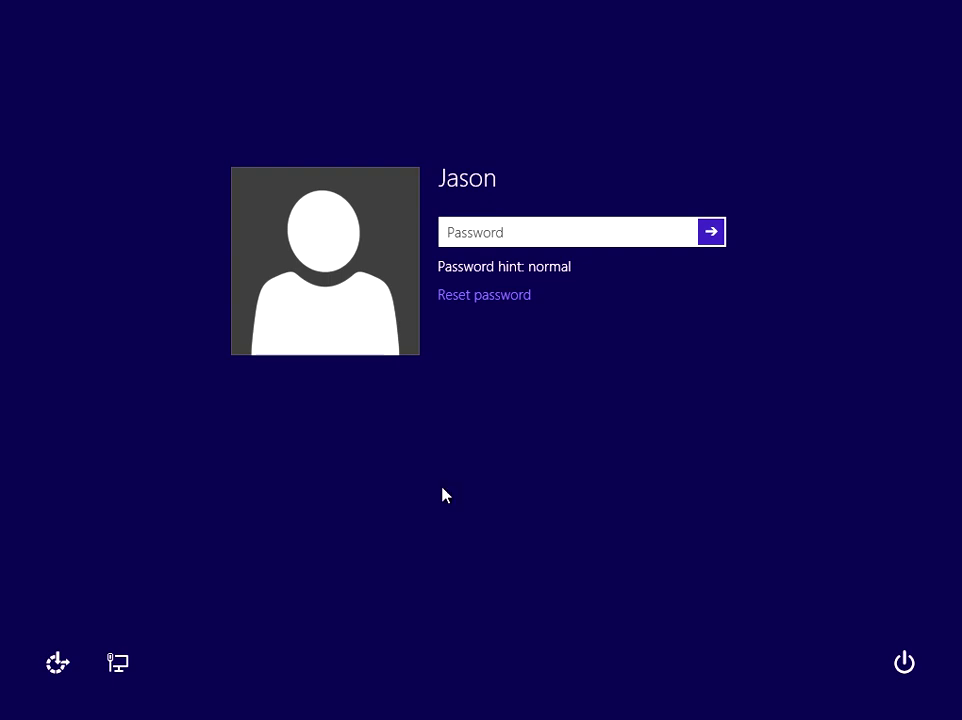
mouse_move(368, 692)
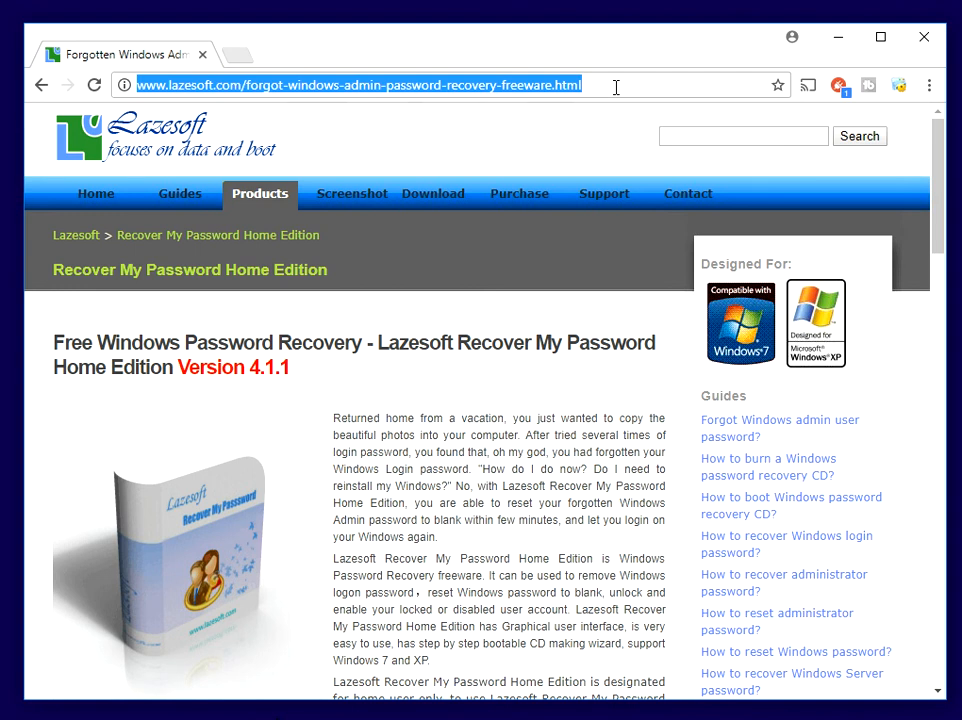
mouse_move(907, 179)
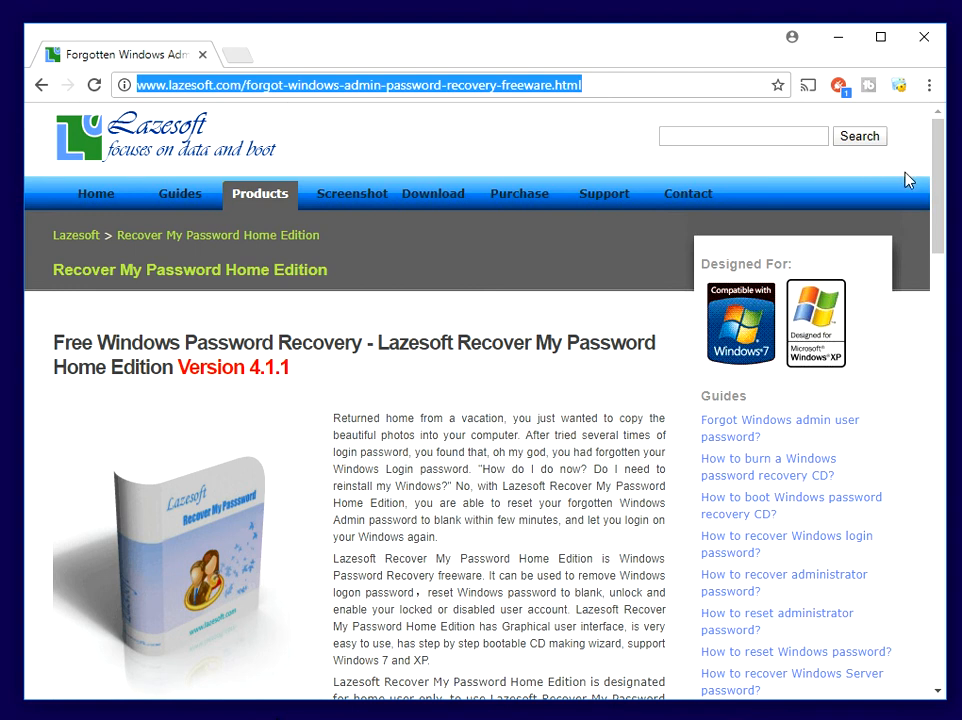
Step: Scroll the Recover My Password Home Edition page down to Free Download Now
scroll("down", 3)
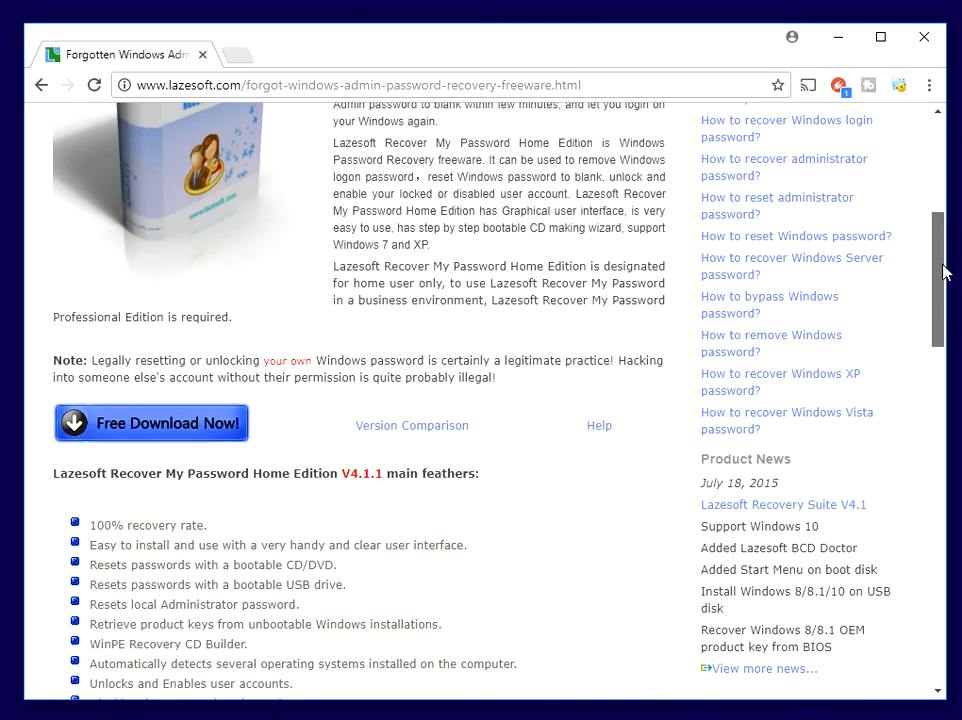
scroll("down", 3)
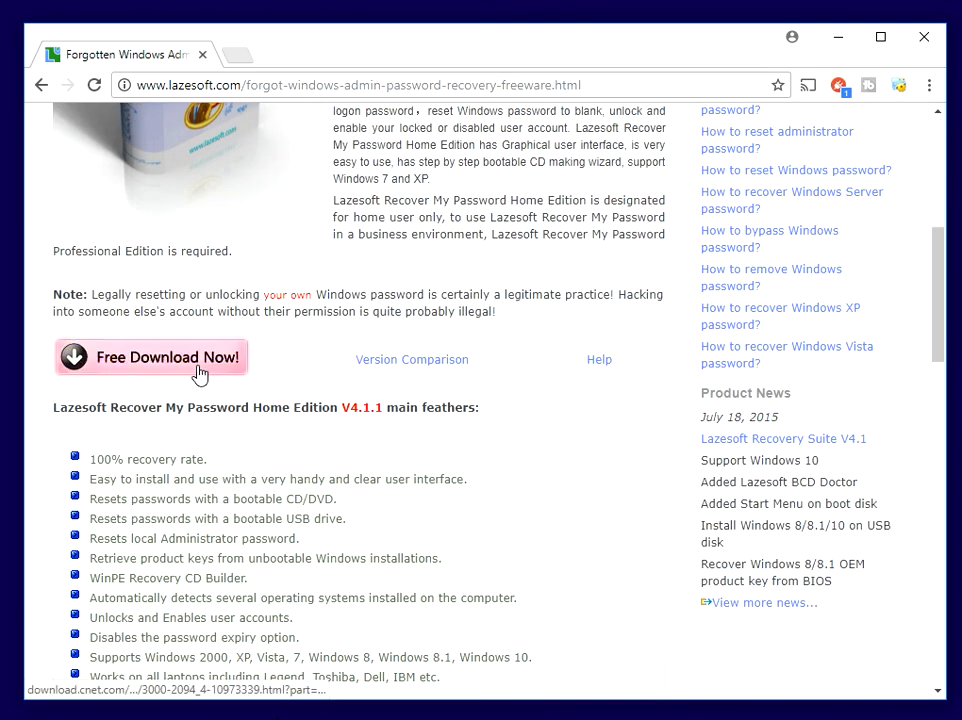
mouse_move(419, 402)
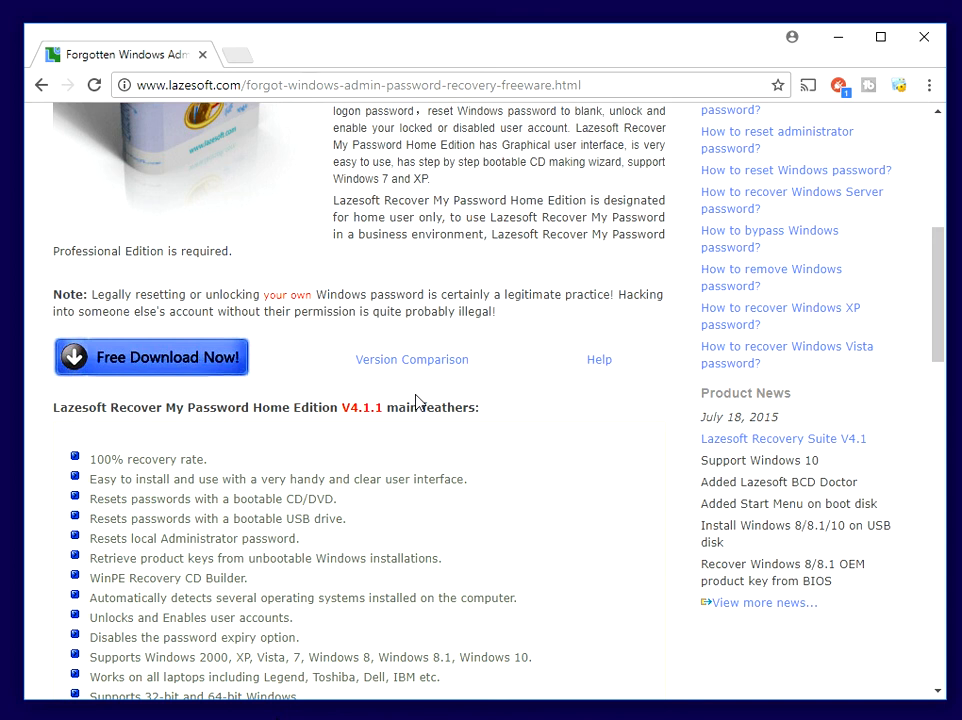
mouse_move(465, 691)
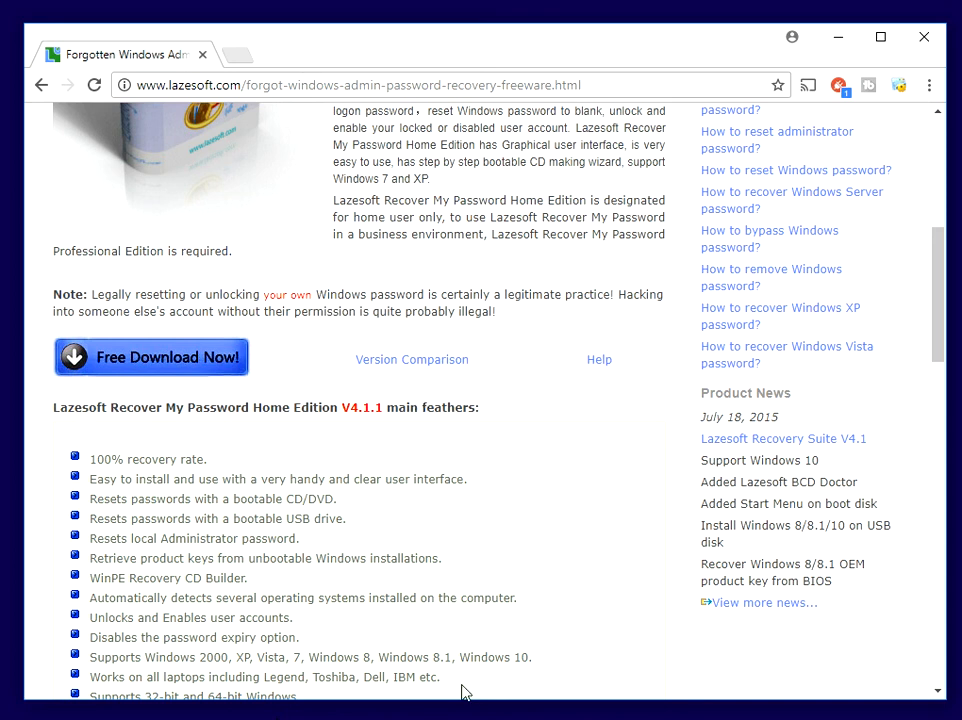
Step: Launch Lazesoft Recover My Password Home Edition to its 'Burn Bootable CD/USB Disk Now!' Welcome page
left_click(151, 357)
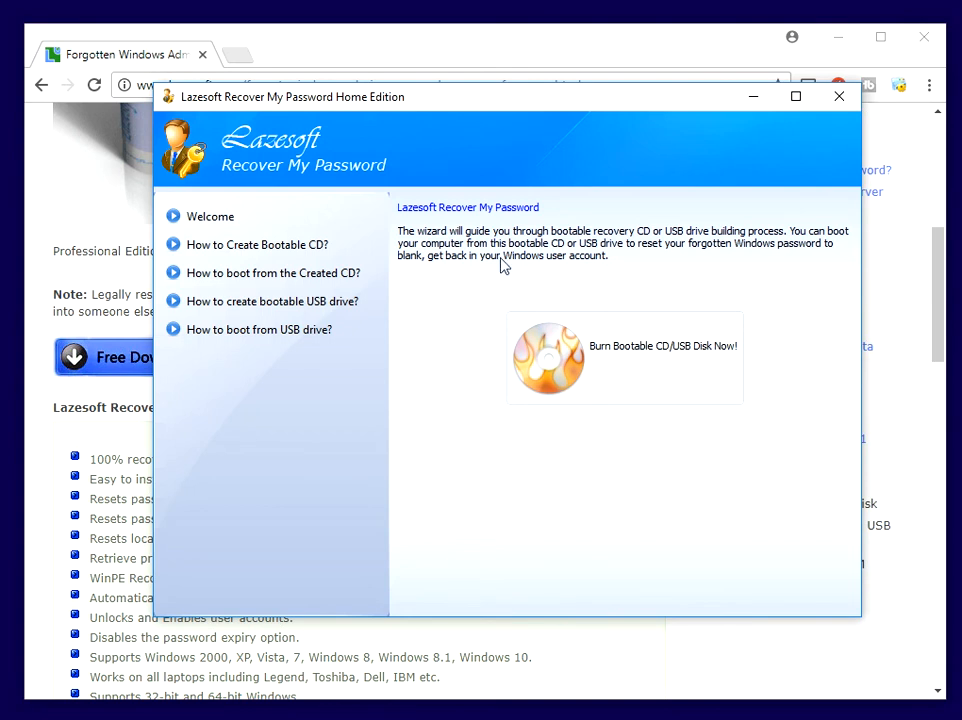
mouse_move(405, 234)
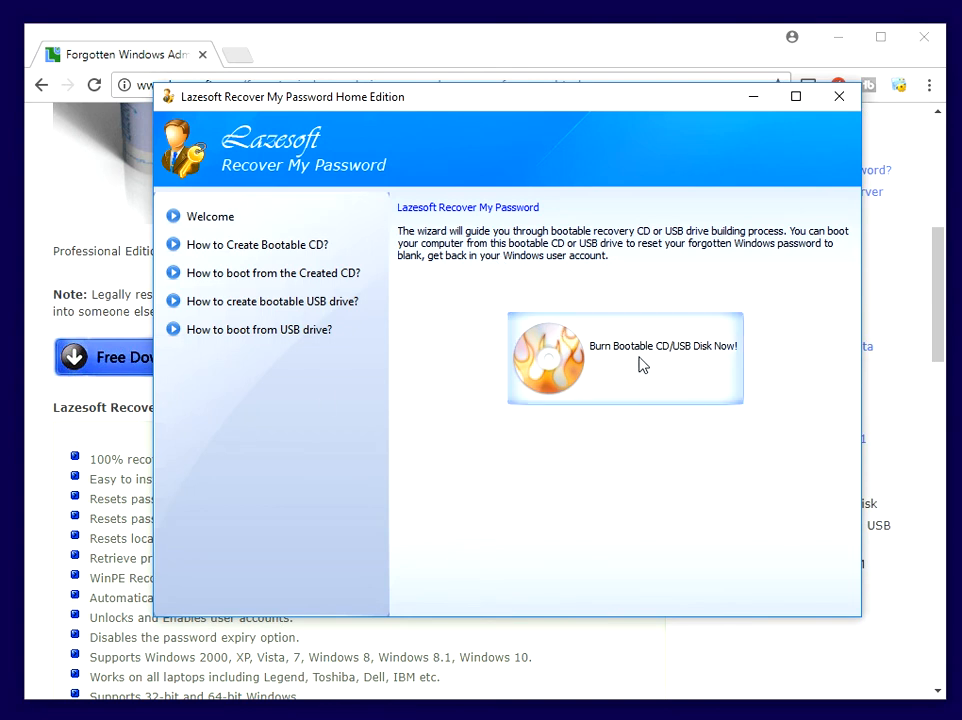
mouse_move(608, 370)
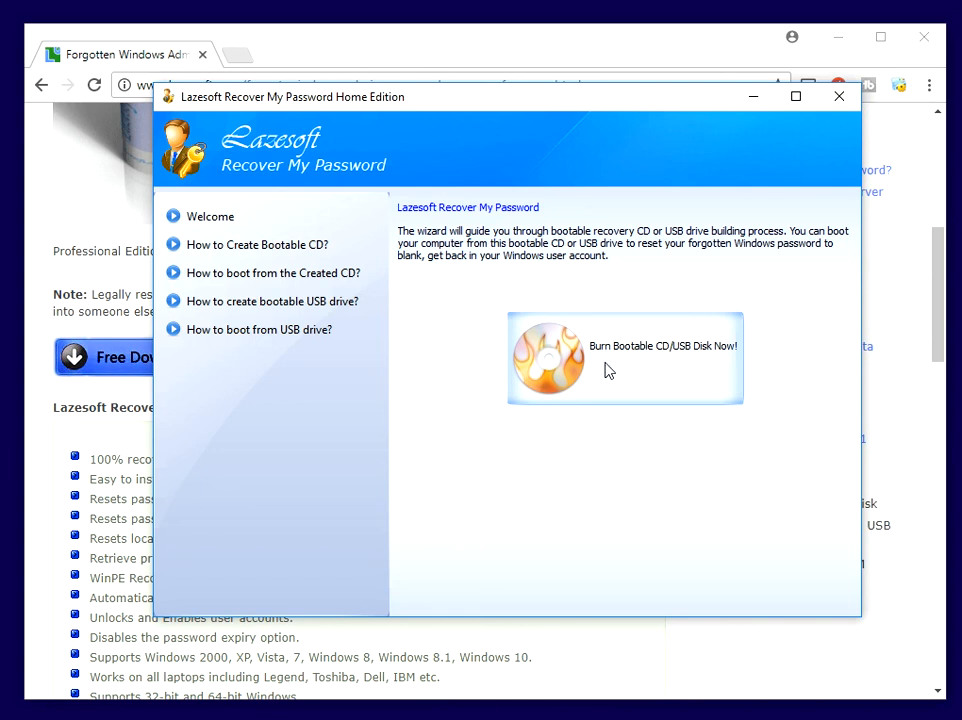
mouse_move(643, 368)
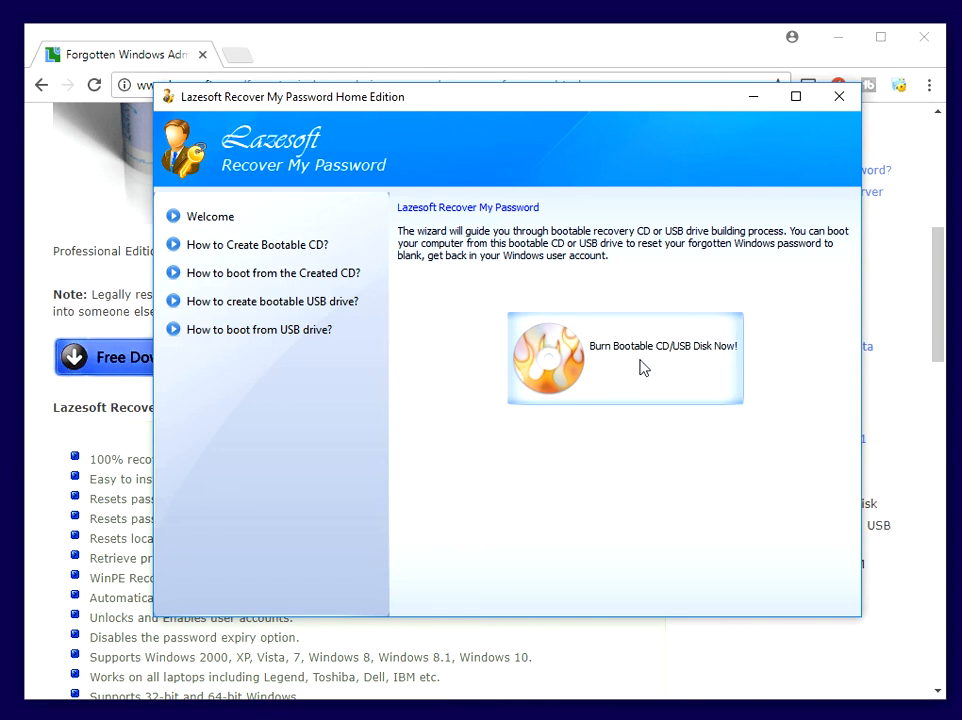
mouse_move(628, 378)
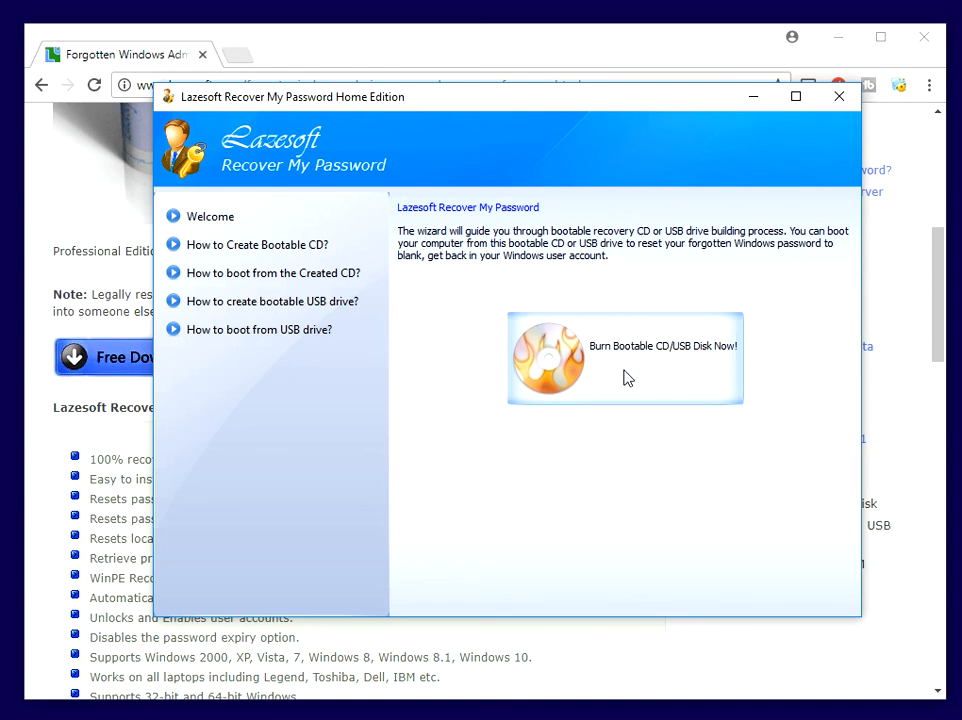
Step: Start the Media Builder and set the target computer's version to Windows 8 64 bit
left_click(838, 96)
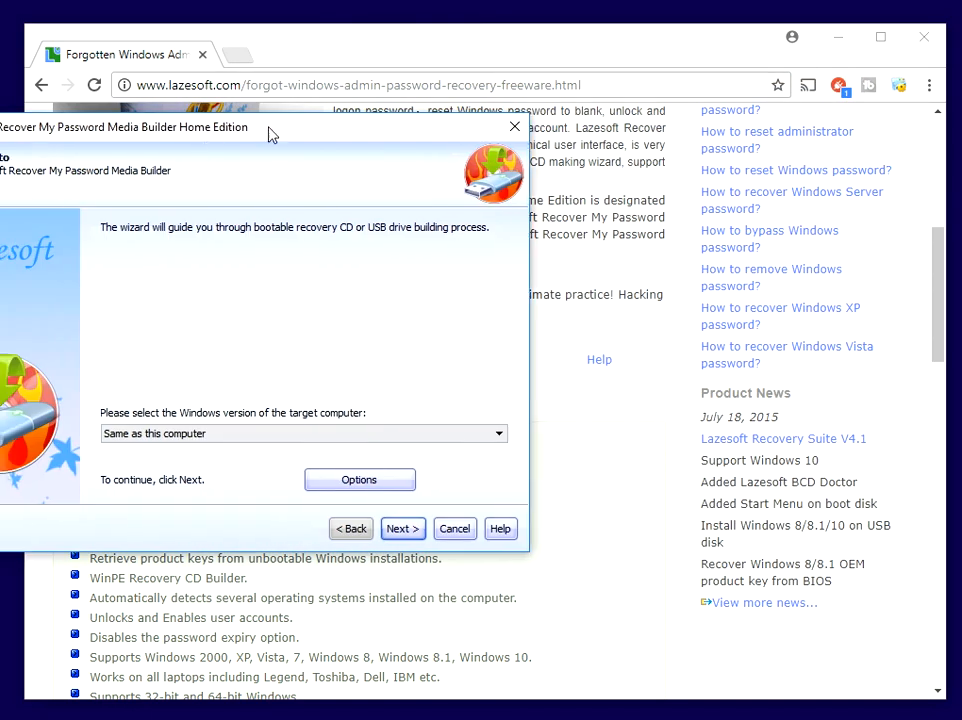
left_click_drag(270, 127, 450, 86)
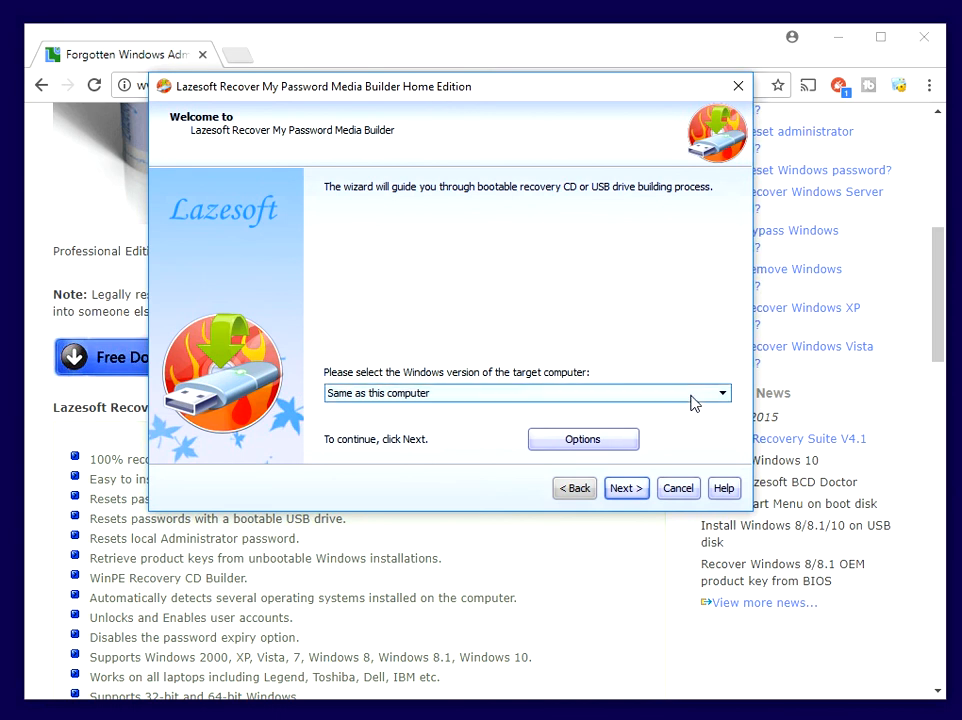
left_click(721, 392)
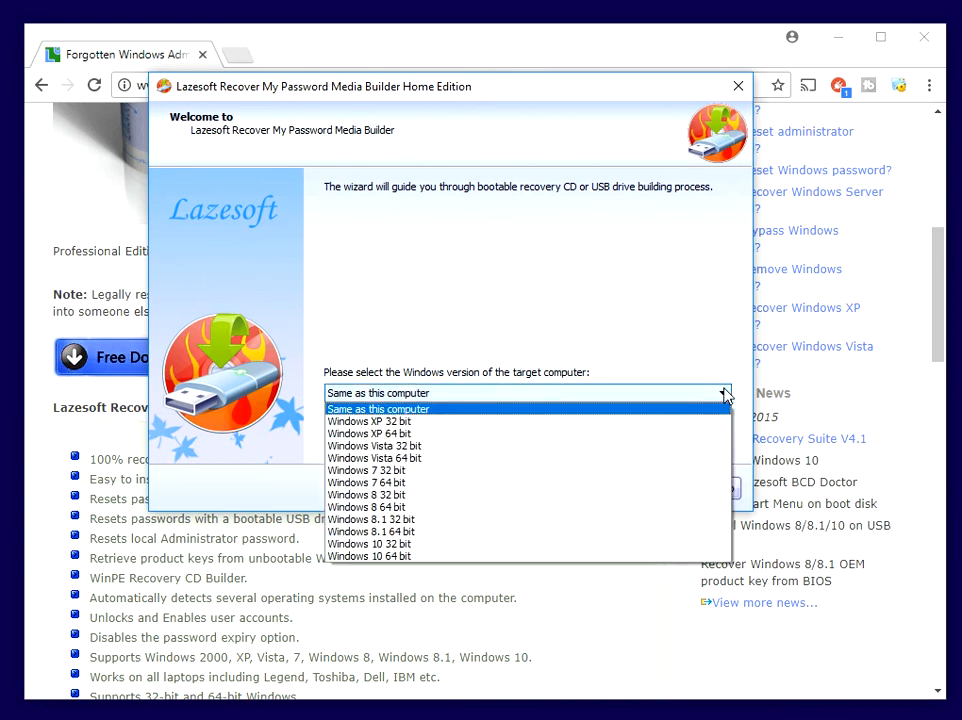
mouse_move(645, 482)
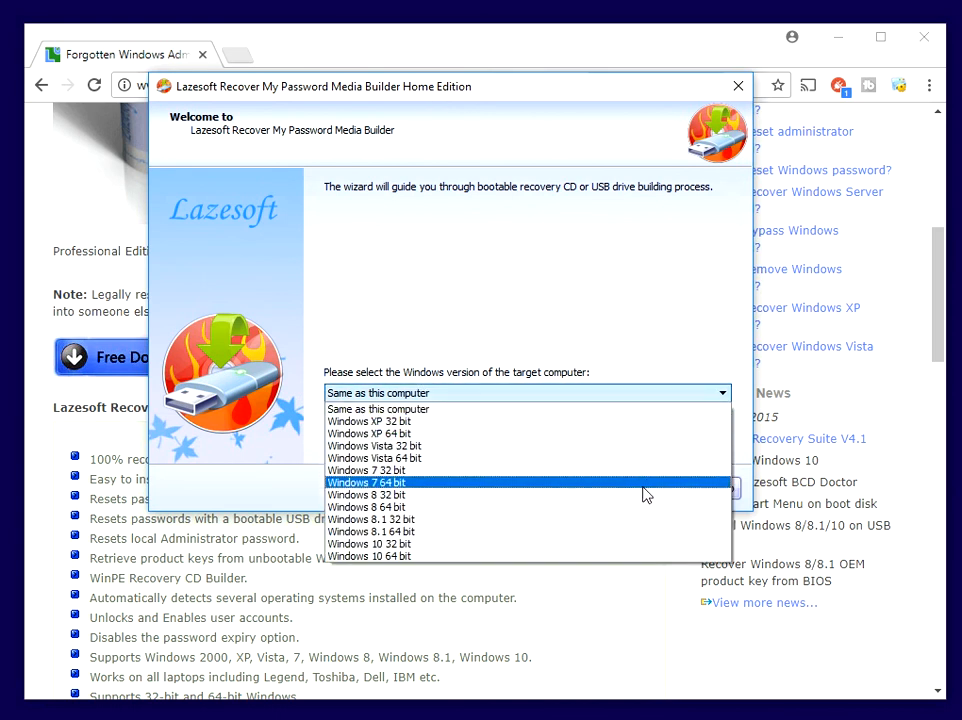
mouse_move(635, 507)
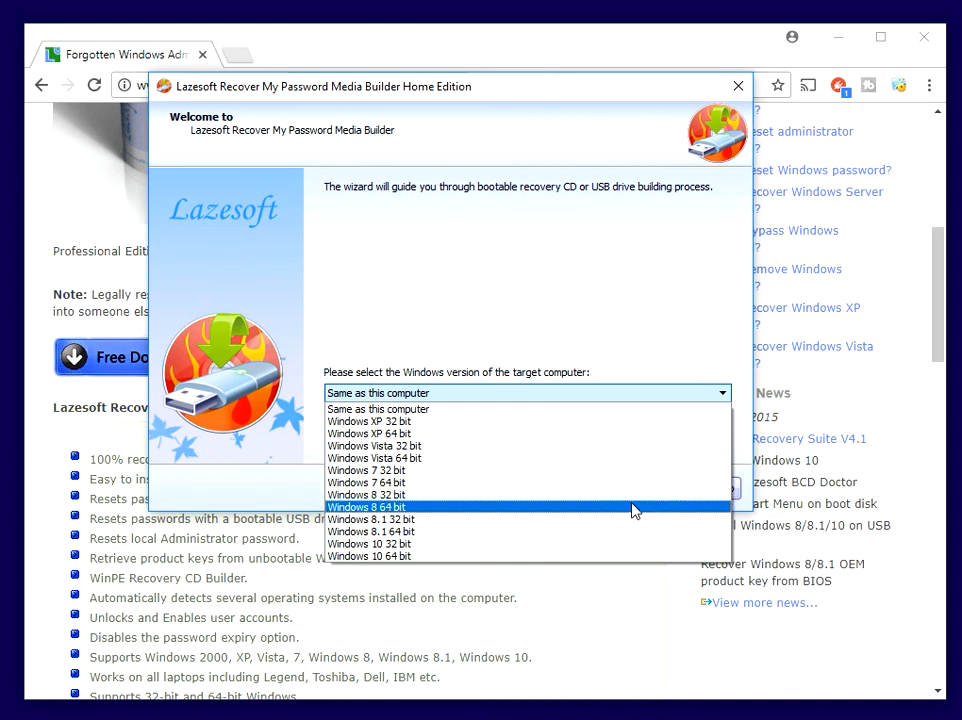
mouse_move(566, 495)
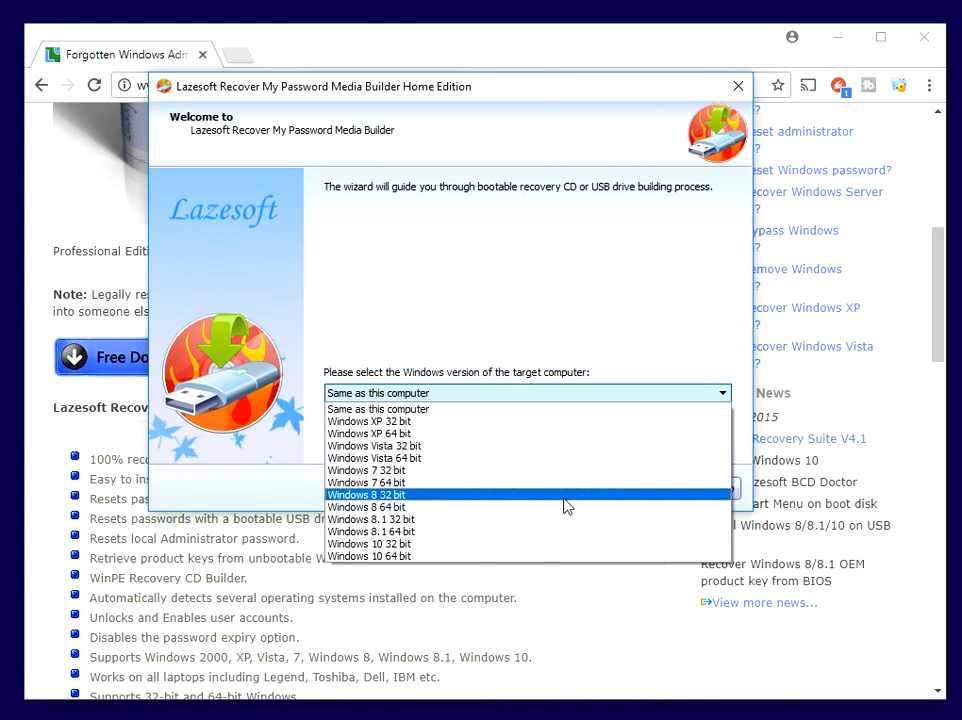
left_click(366, 507)
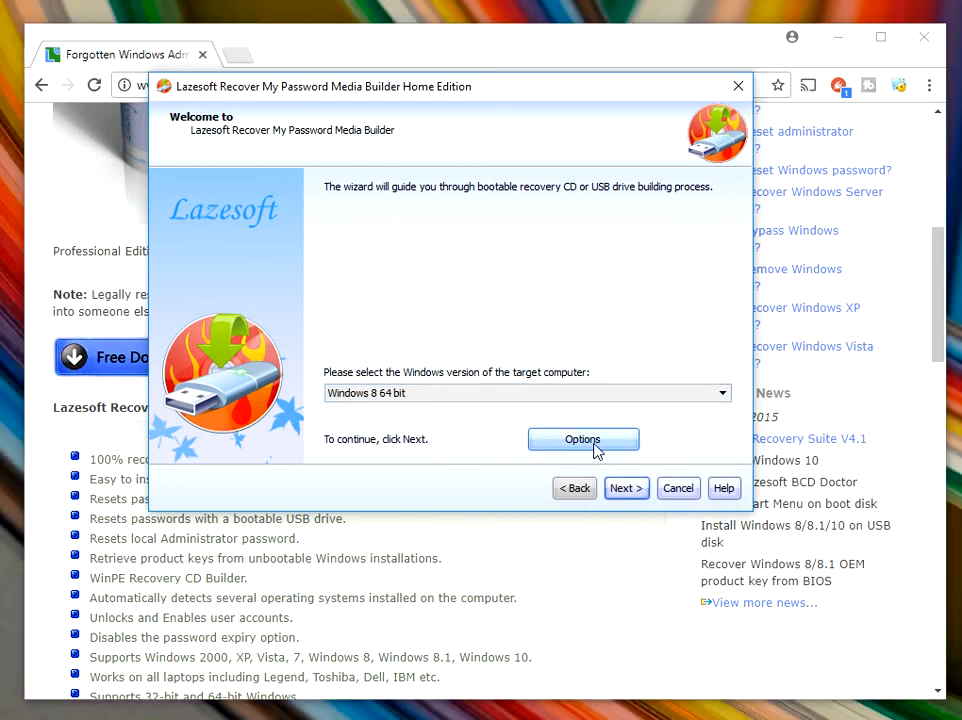
left_click(583, 439)
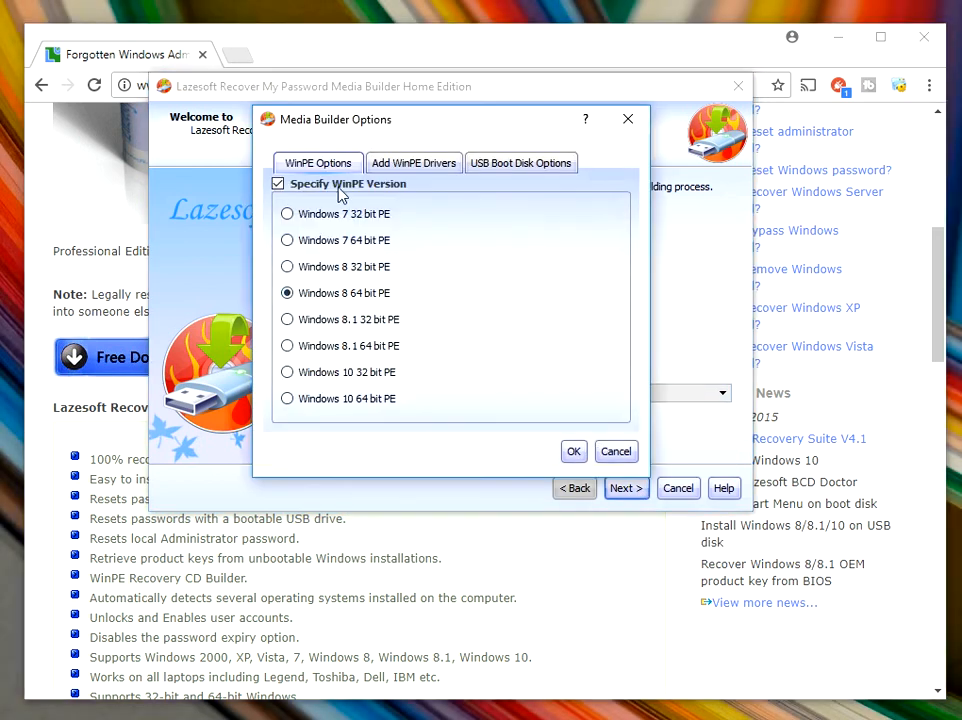
mouse_move(629, 119)
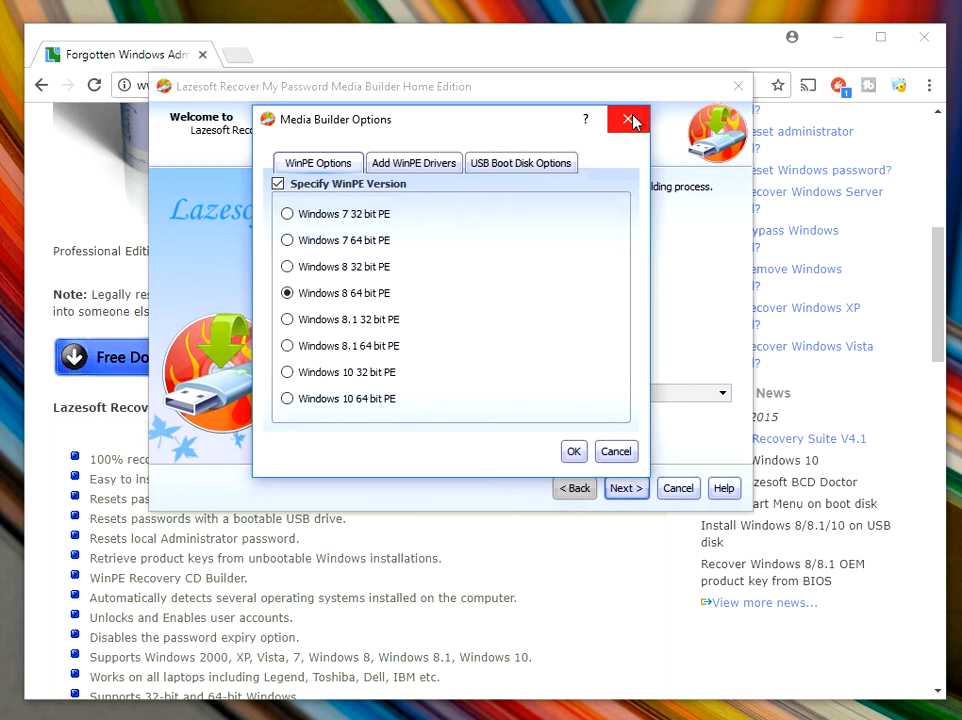
left_click(628, 120)
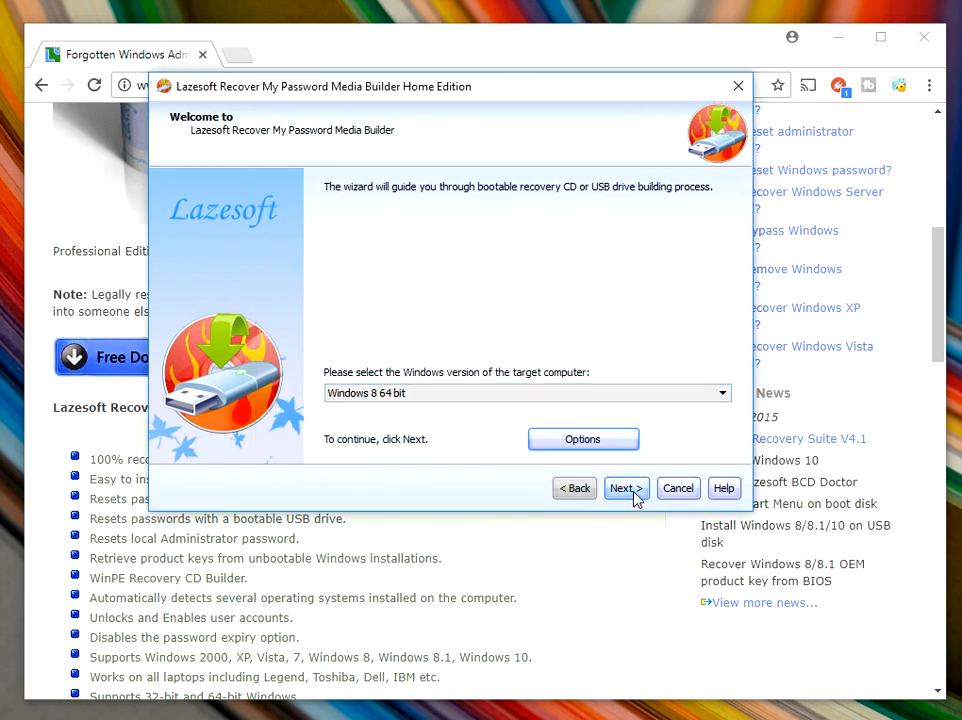
Step: Choose ISO Image as the boot media output, keeping the default lsboot.iso path
left_click(625, 488)
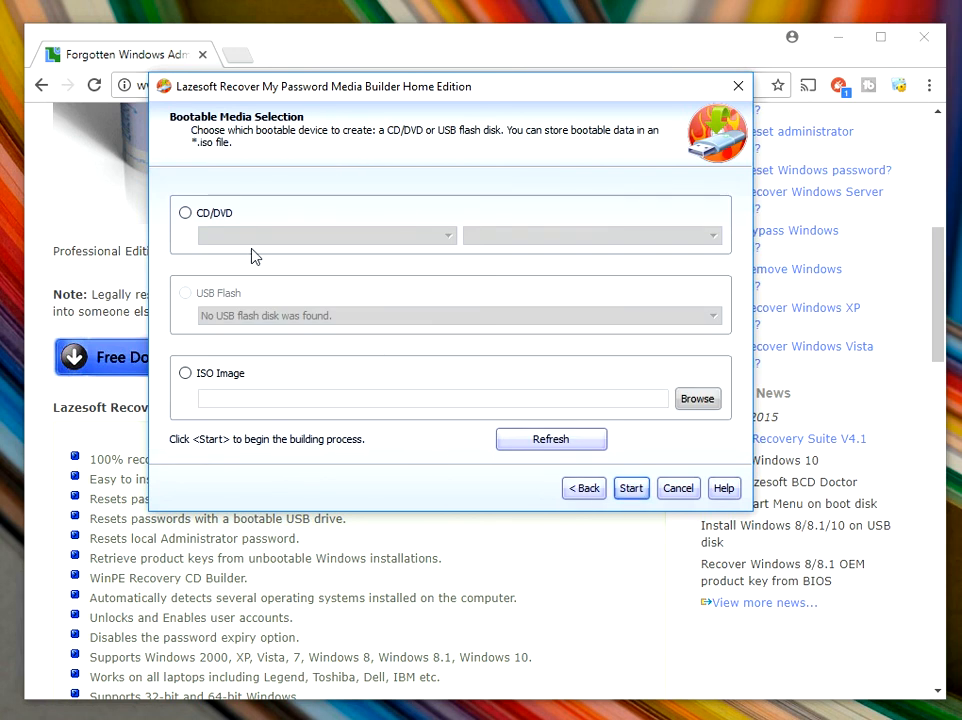
left_click(185, 212)
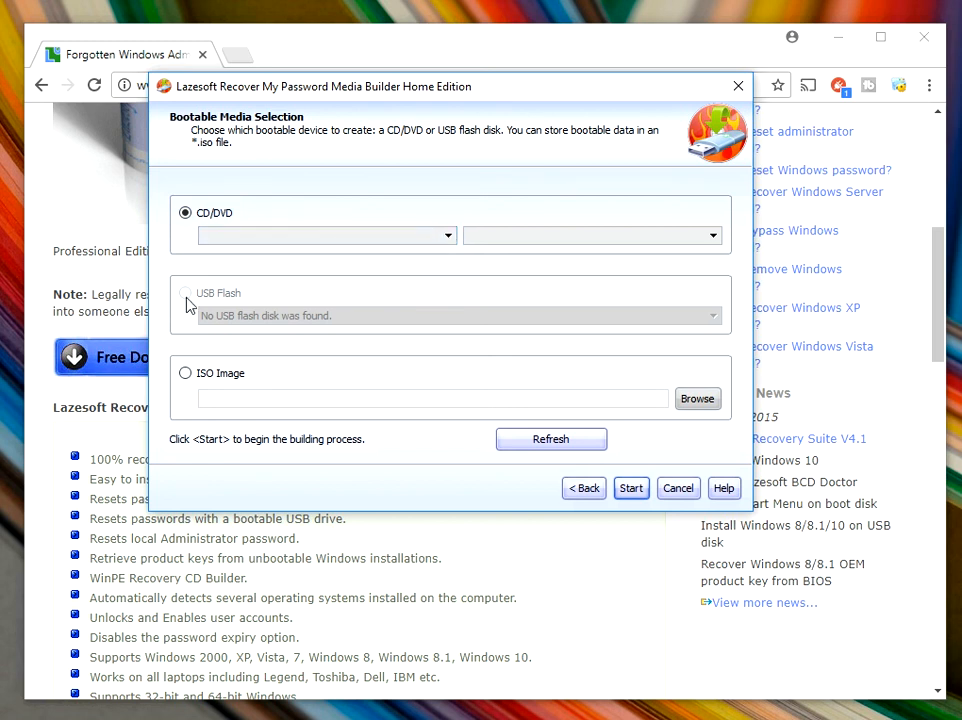
mouse_move(233, 300)
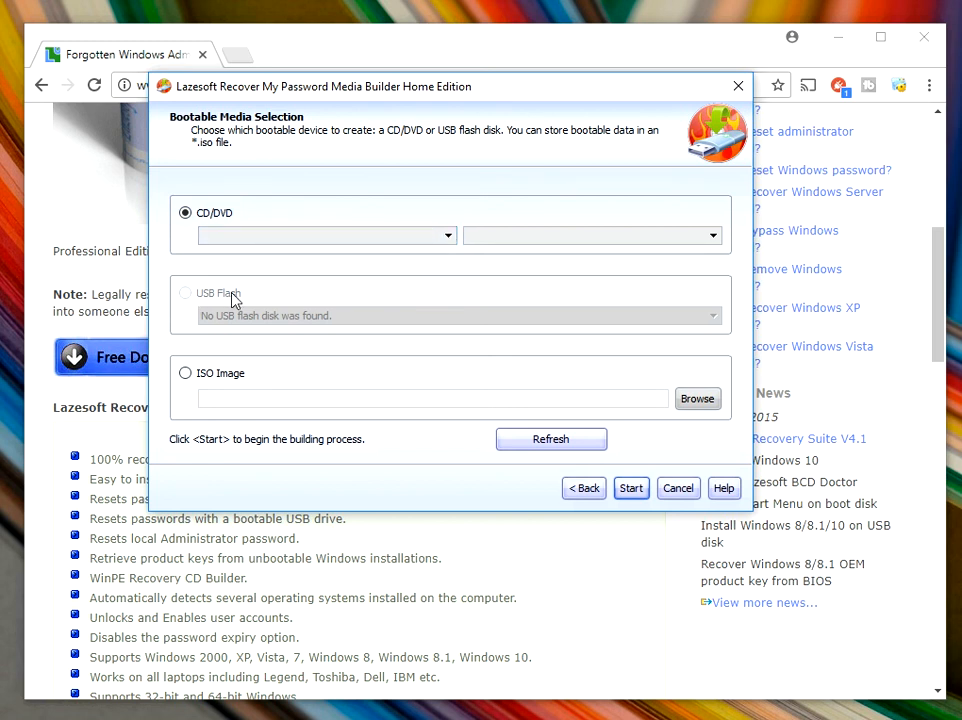
mouse_move(343, 305)
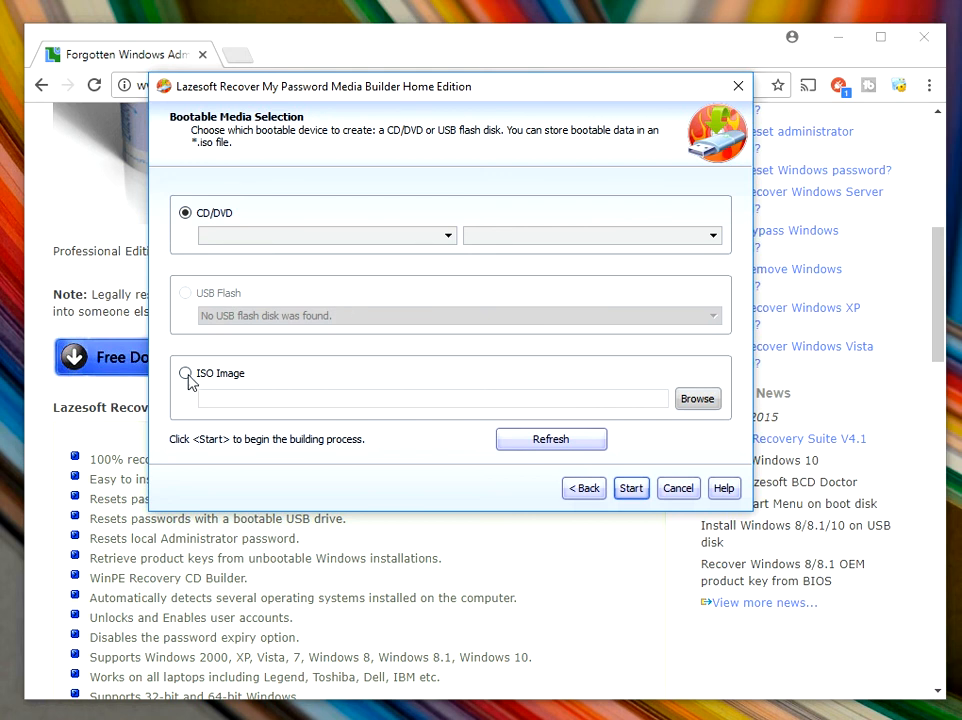
left_click(185, 373)
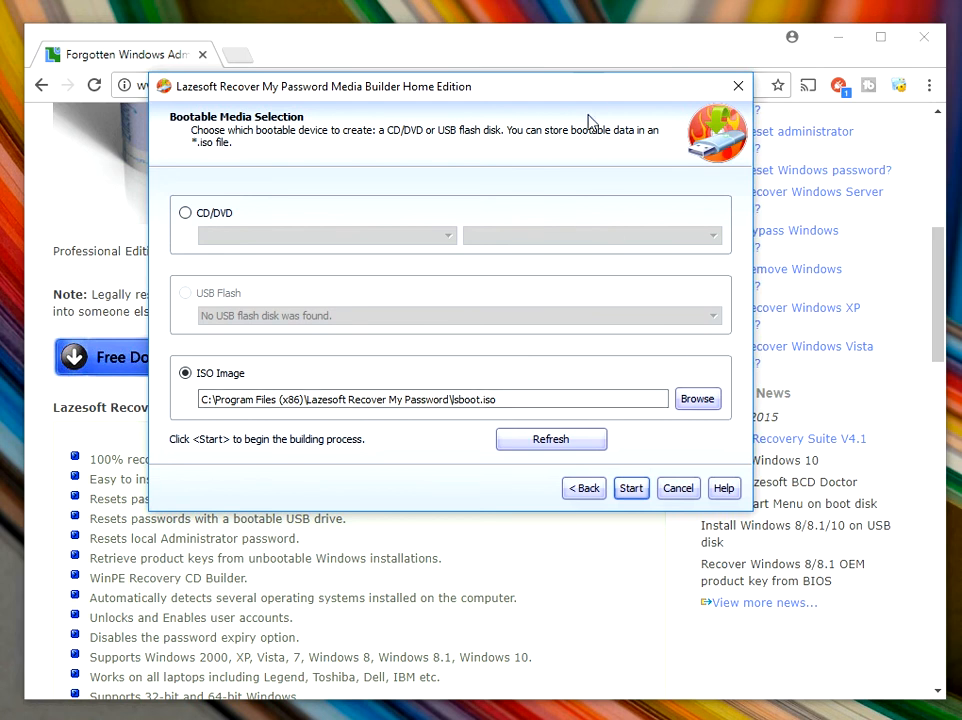
mouse_move(385, 241)
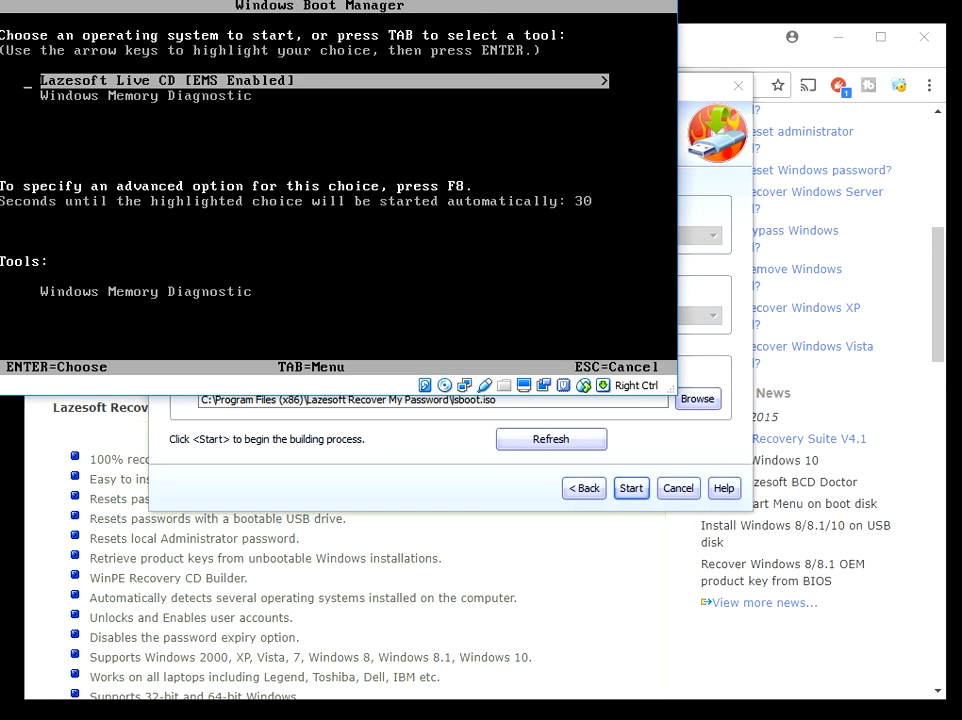
Step: Select the Lazesoft Live CD [EMS Enabled] entry in Windows Boot Manager
key("Down")
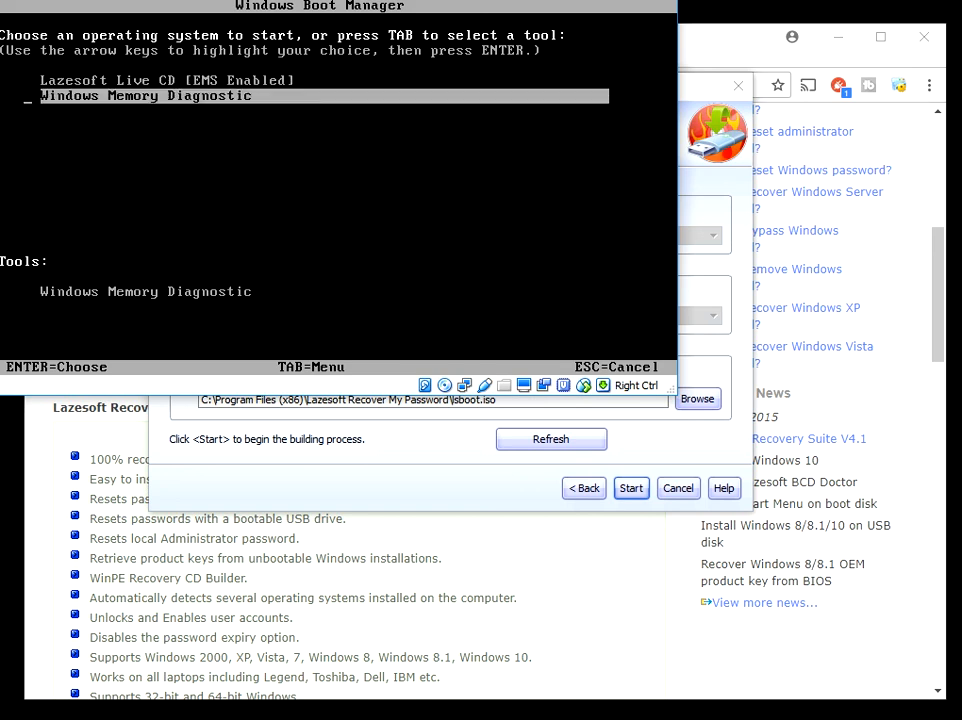
key("Up")
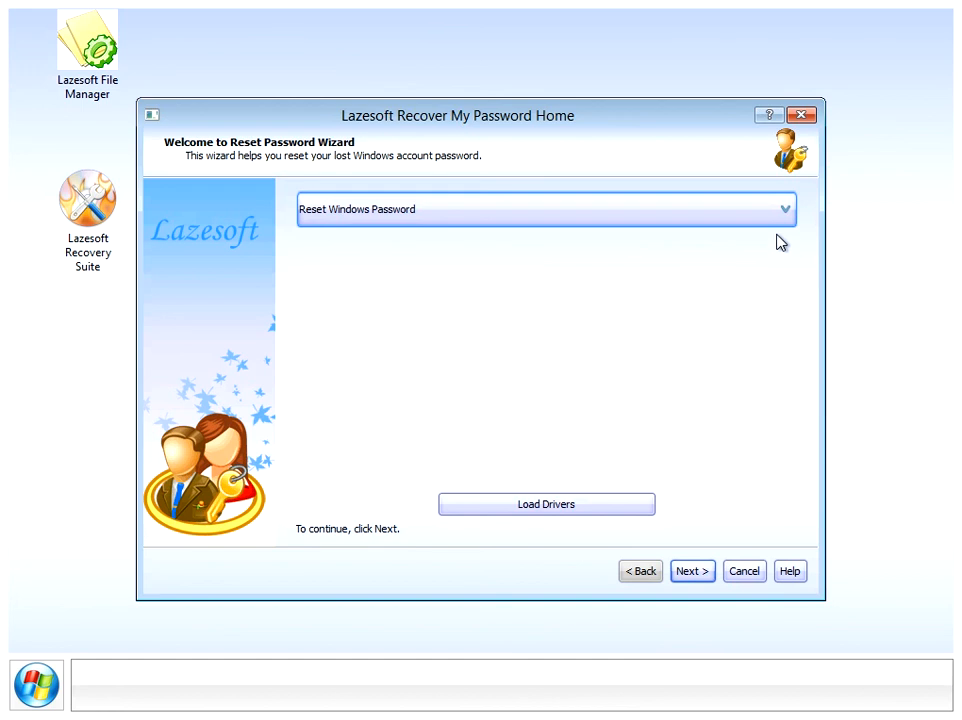
Step: Pass the Reset Windows Password welcome page and accept the non-commercial use notice
left_click(785, 209)
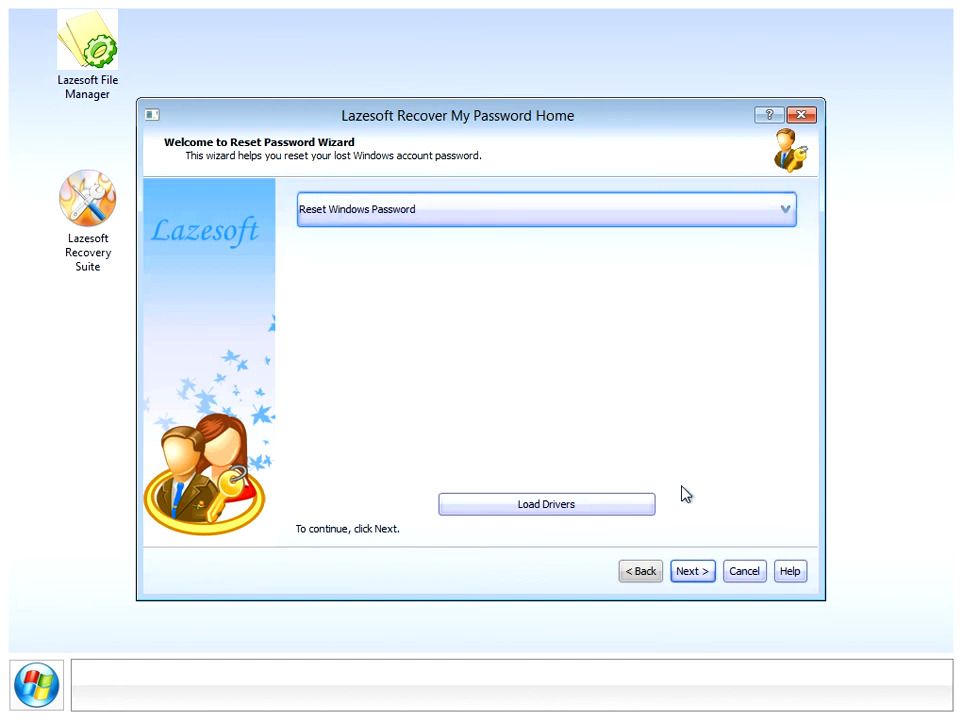
left_click(691, 570)
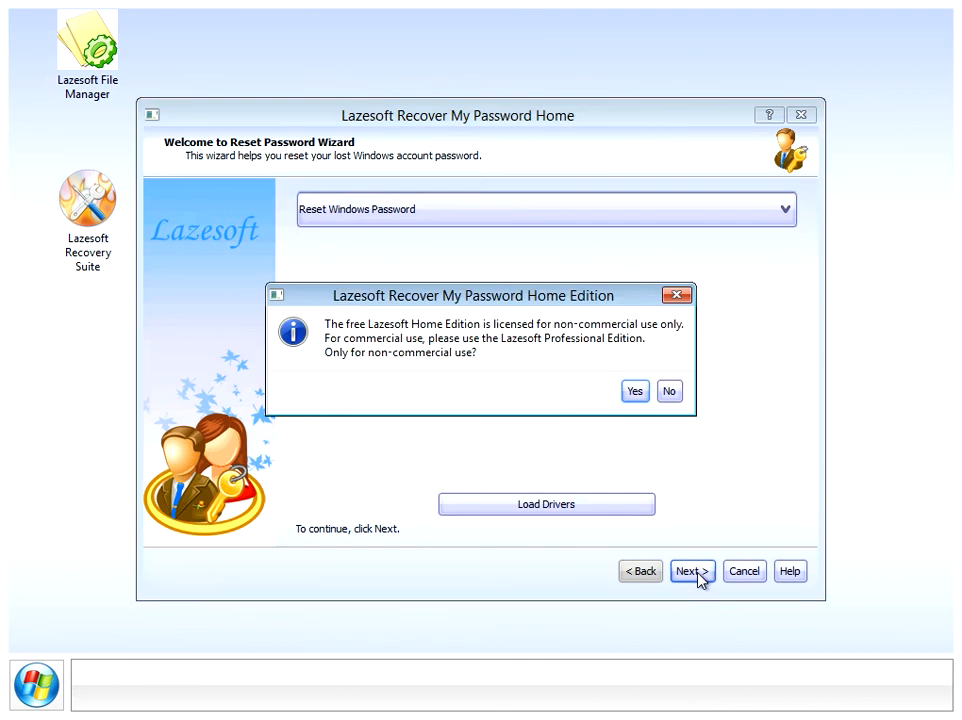
mouse_move(615, 350)
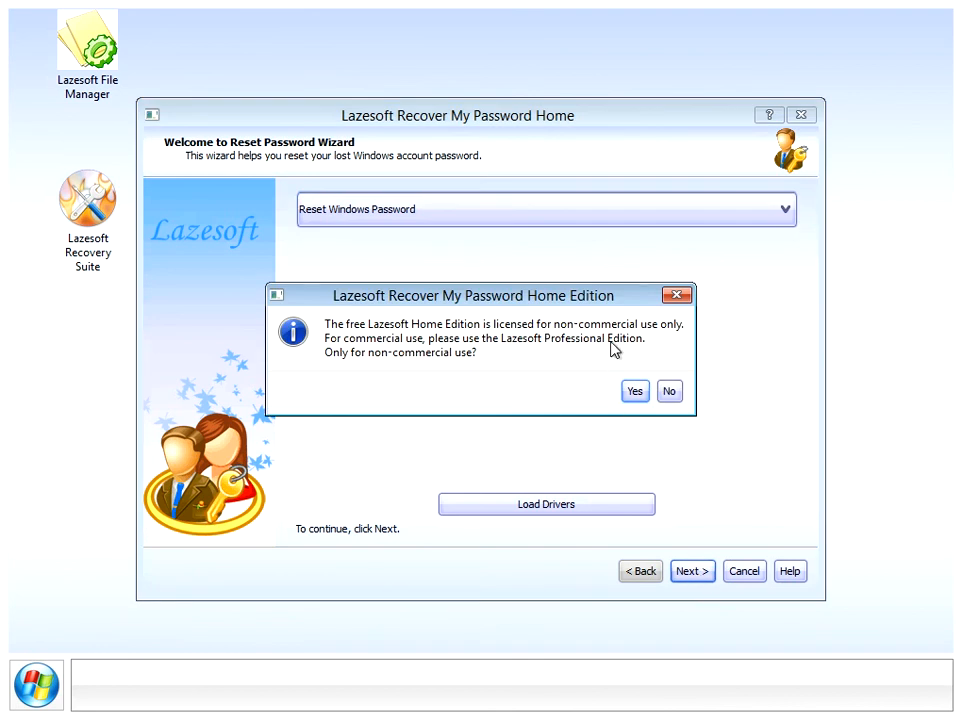
mouse_move(424, 372)
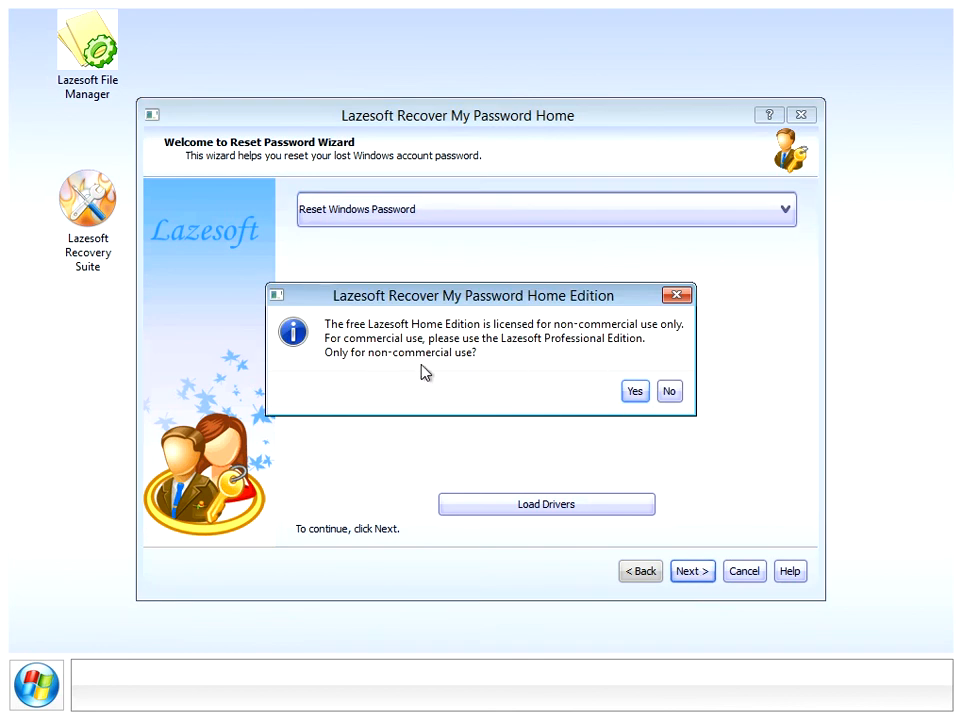
left_click(635, 391)
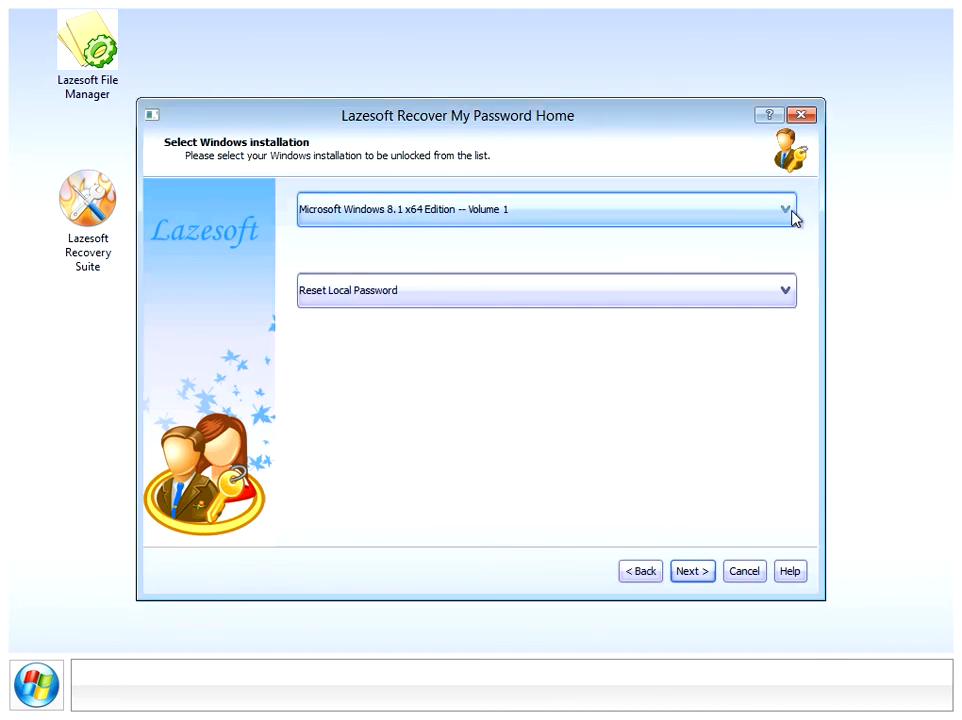
Step: Select 'Microsoft Windows 8.1 x64 Edition -- Volume 1', keeping Reset Local Password
left_click(786, 209)
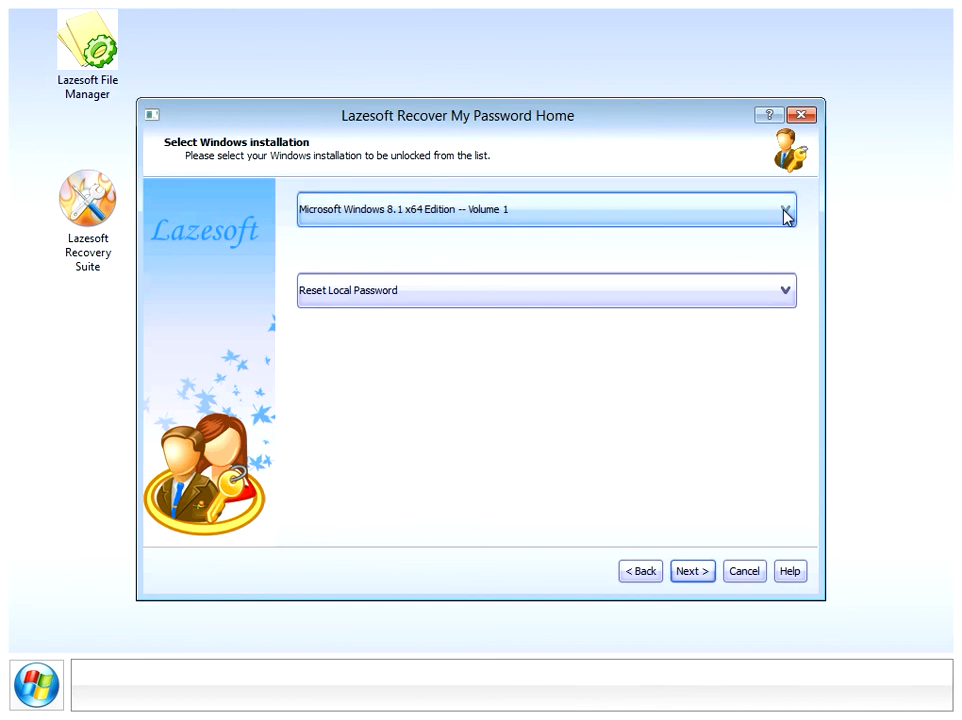
left_click(785, 209)
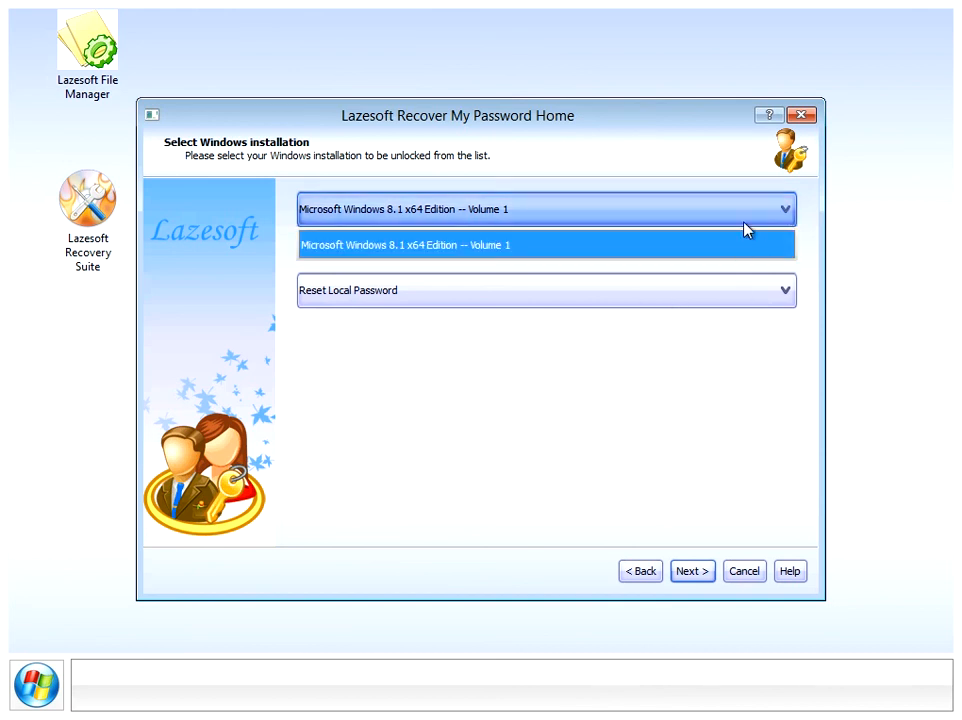
left_click(546, 245)
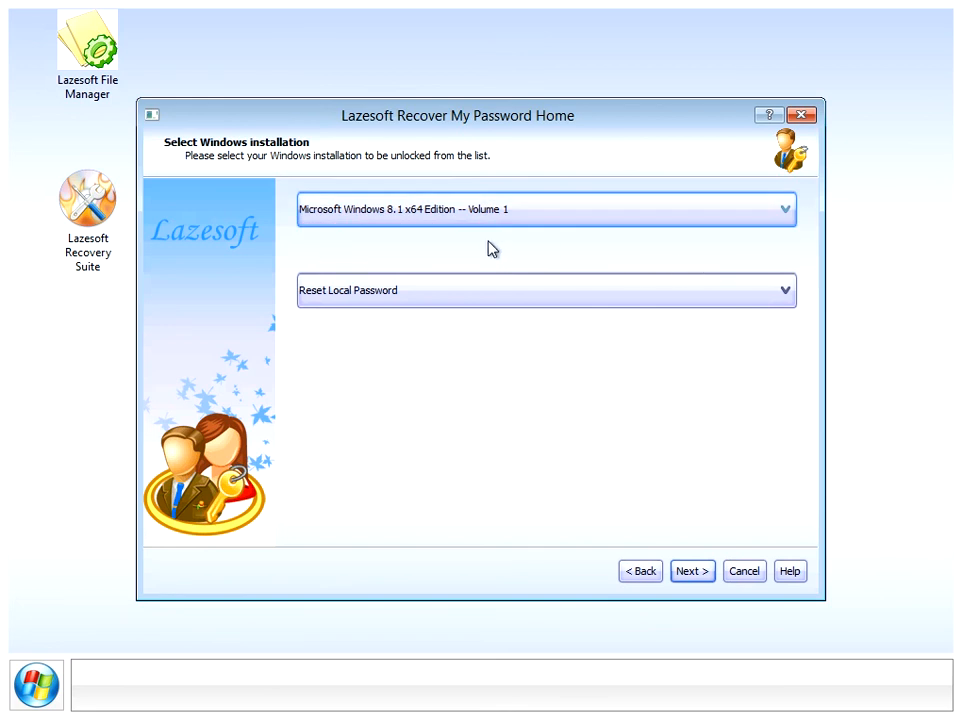
mouse_move(720, 228)
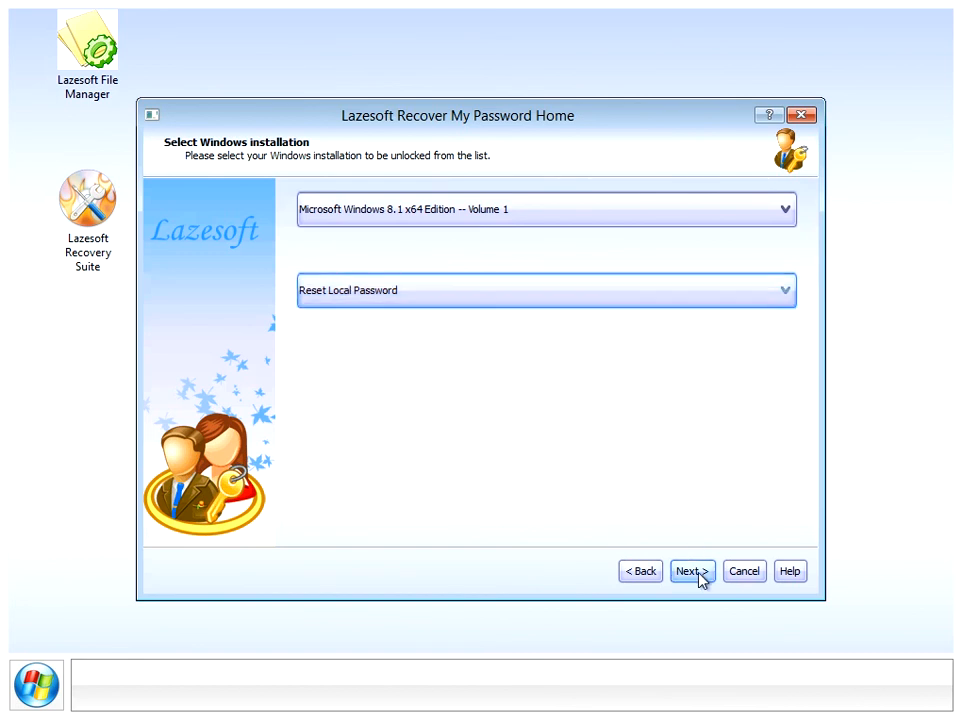
Step: Inspect the Administrator account, then pick Jason from the user list and continue
left_click(690, 570)
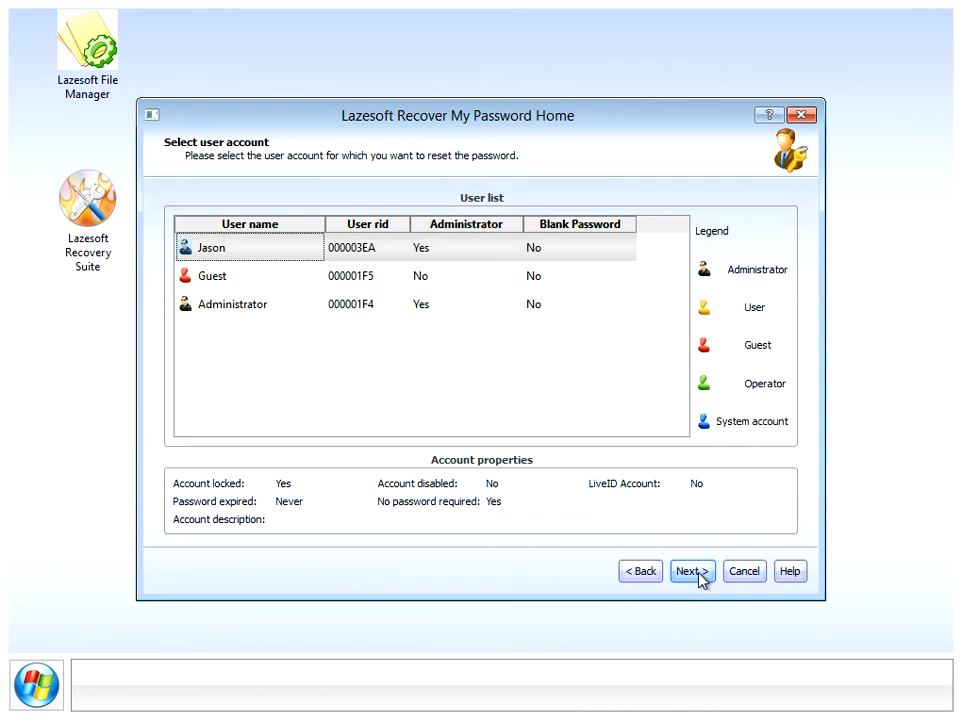
mouse_move(288, 282)
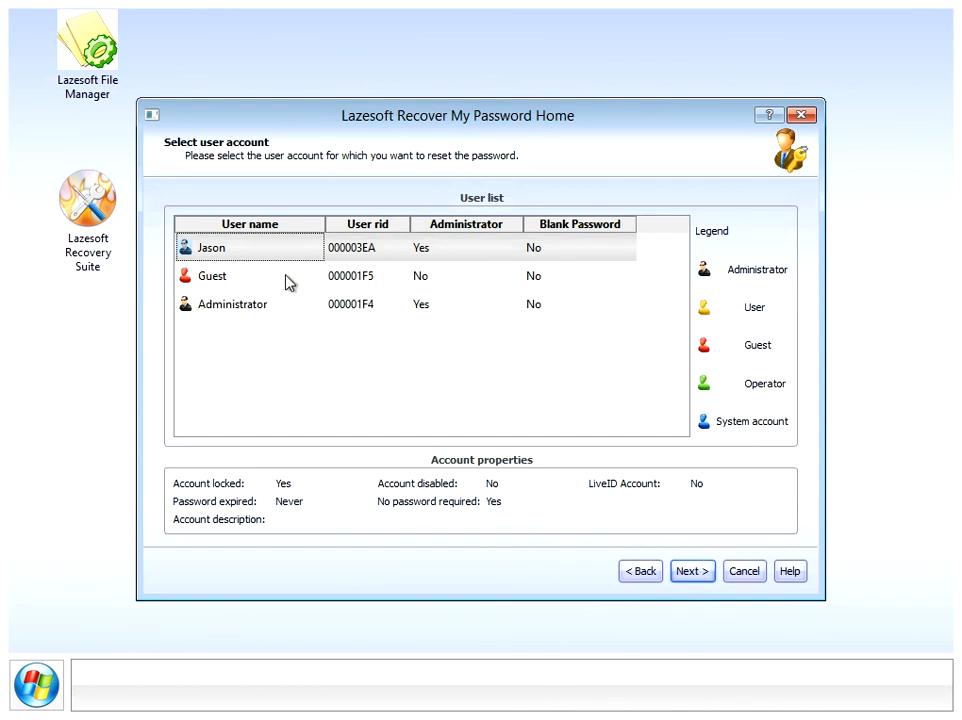
left_click(232, 304)
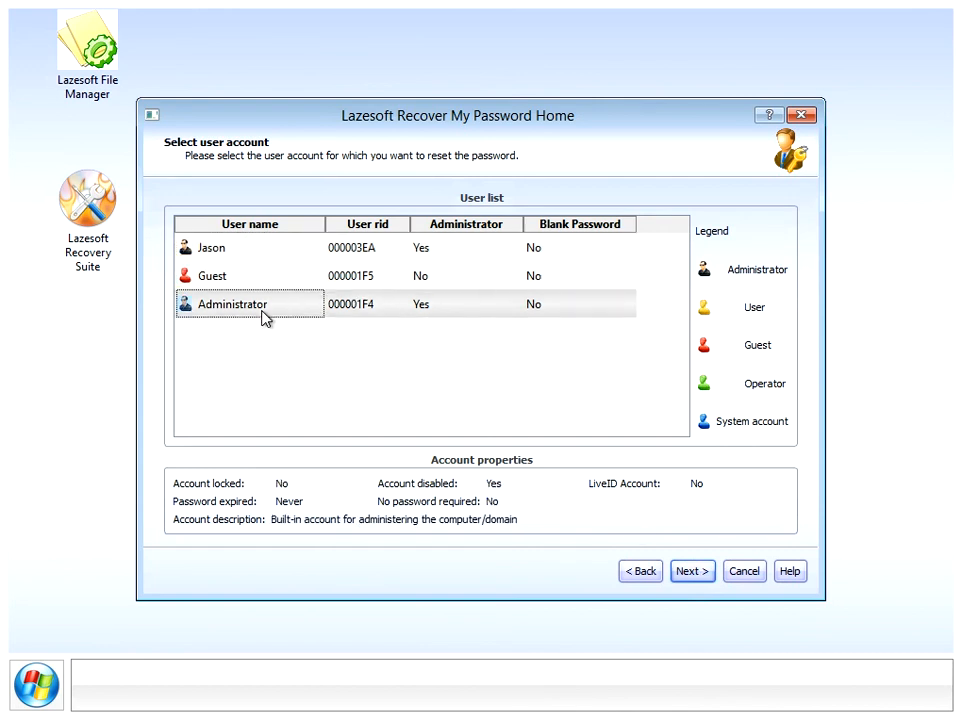
left_click(211, 247)
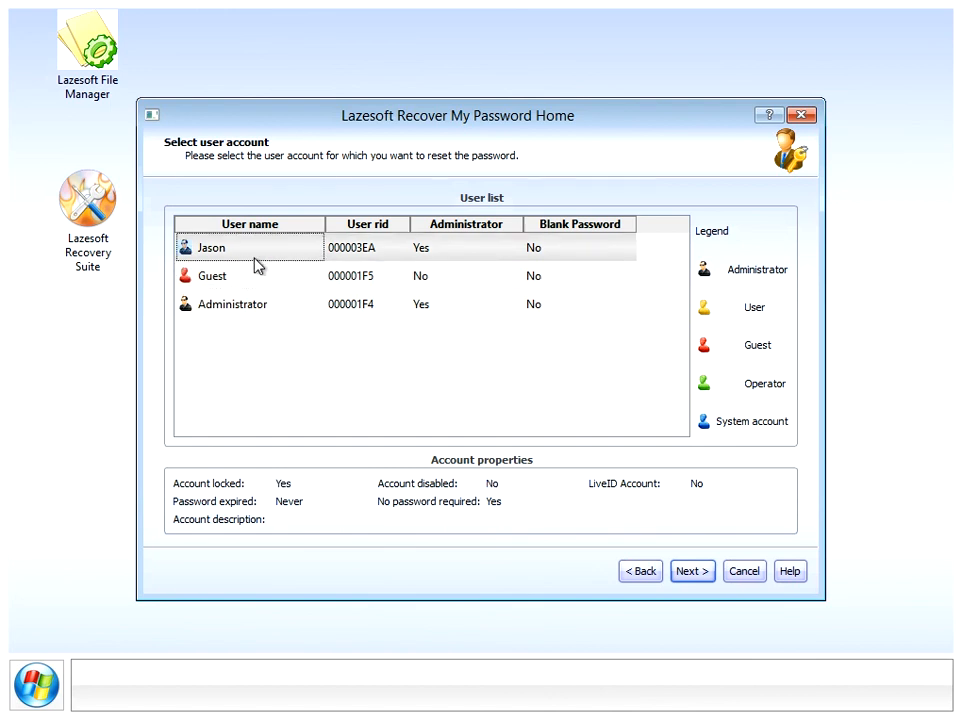
mouse_move(248, 240)
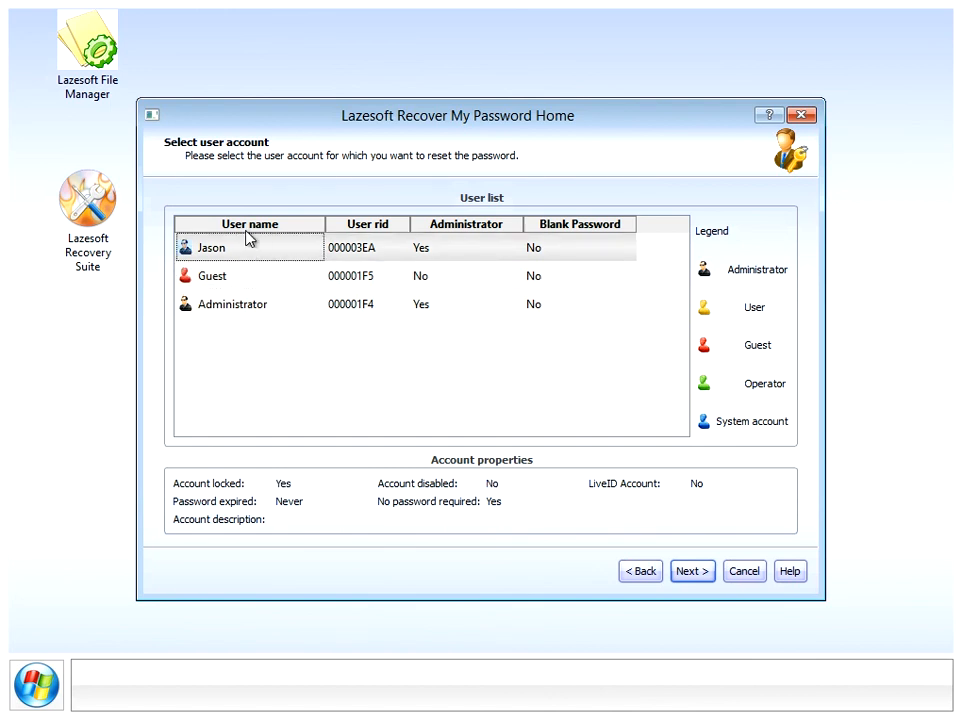
mouse_move(580, 463)
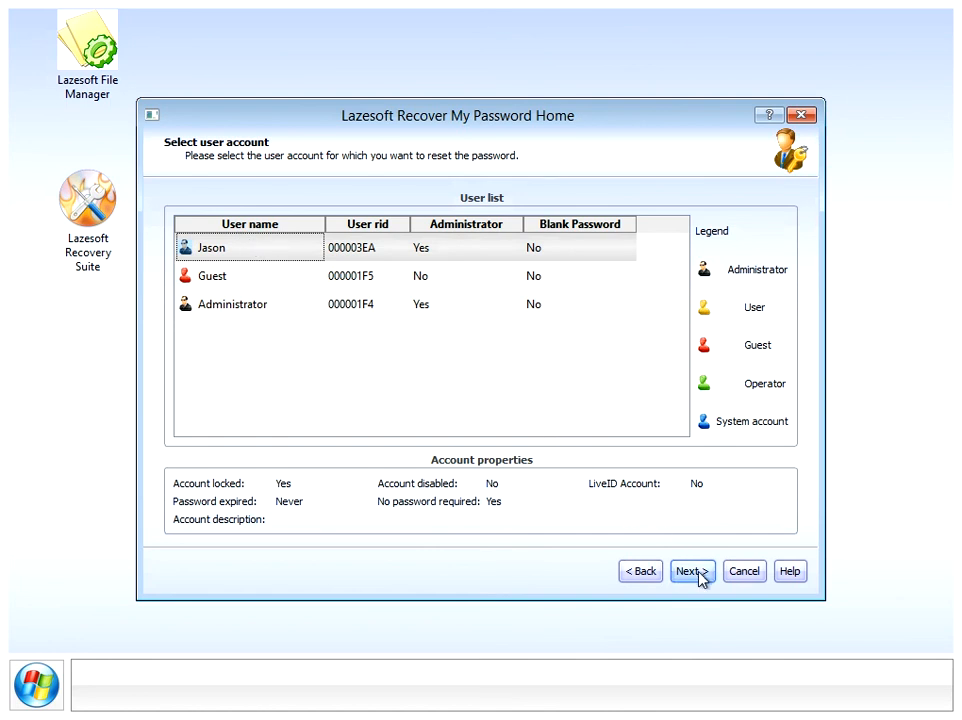
left_click(691, 571)
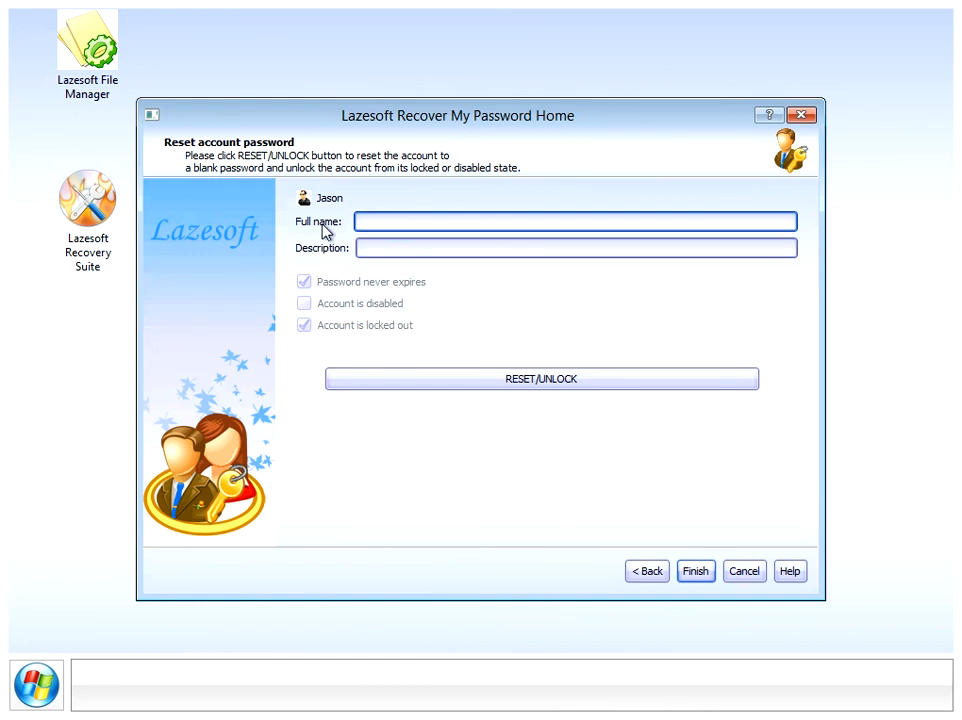
mouse_move(541, 379)
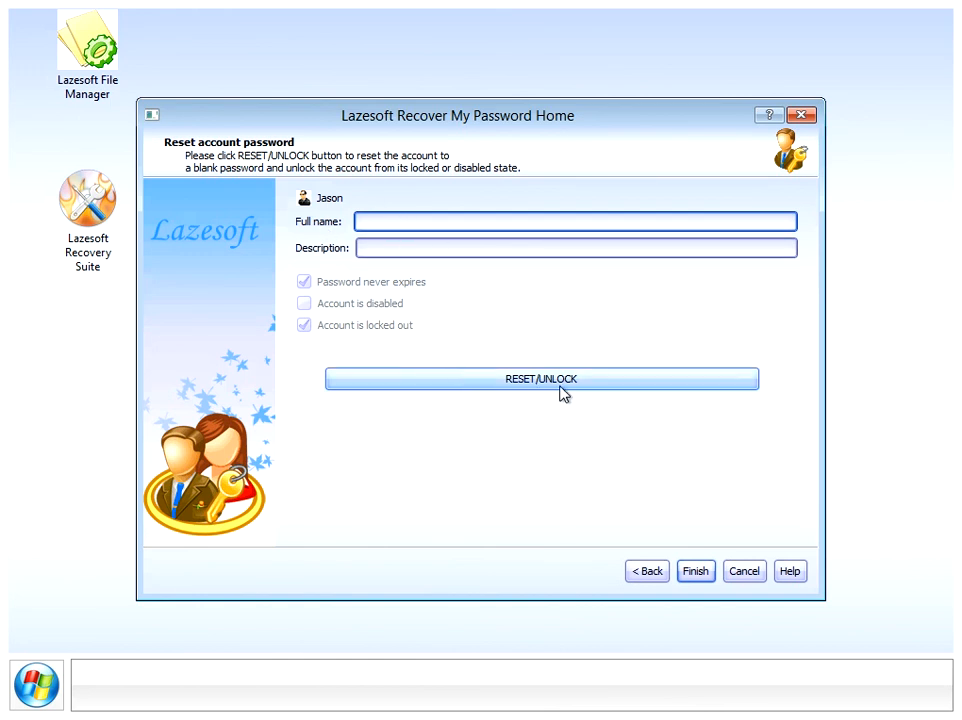
left_click(541, 378)
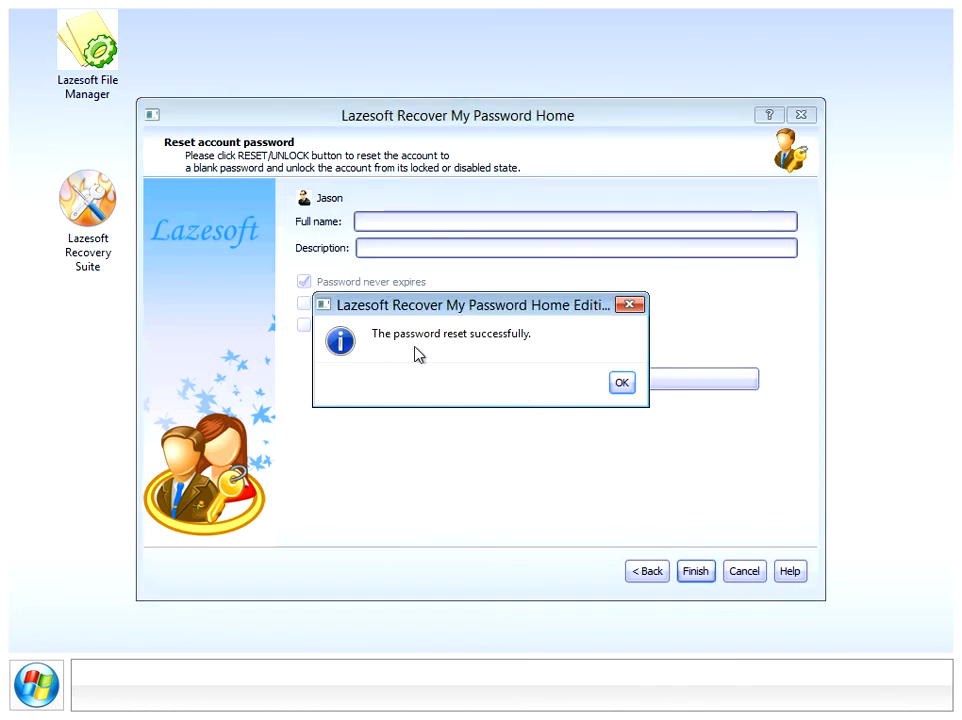
left_click(621, 382)
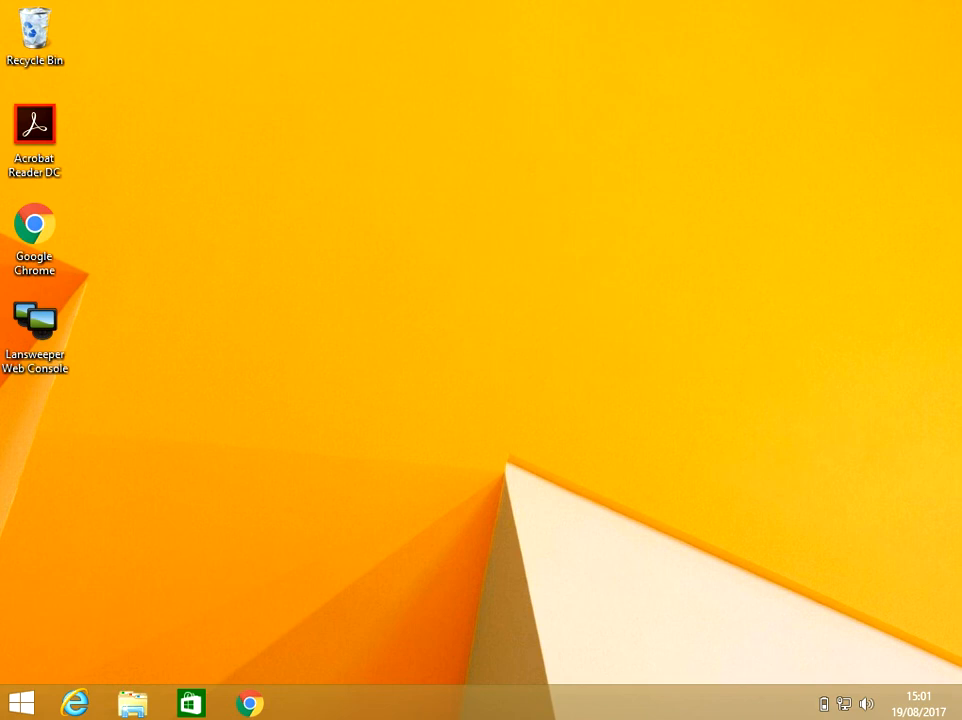
mouse_move(778, 268)
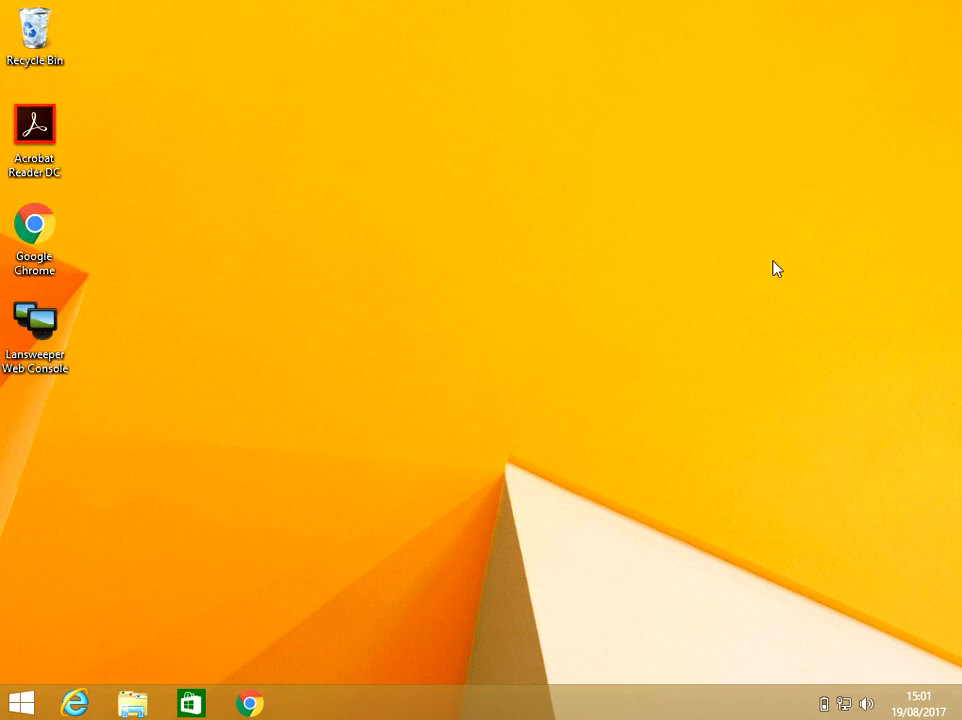
mouse_move(349, 468)
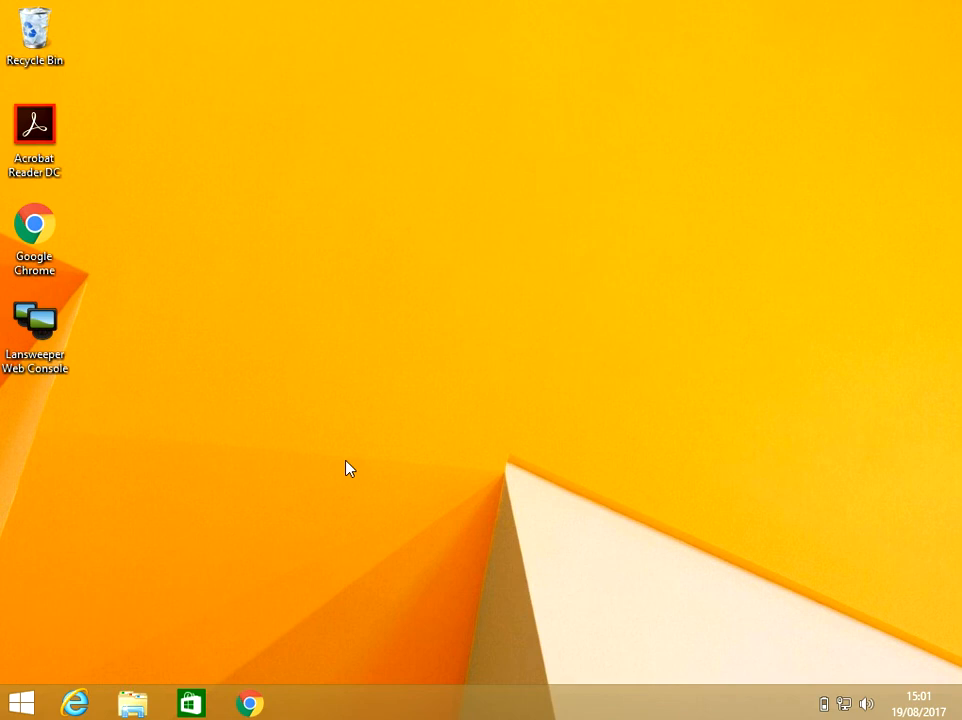
left_click(35, 225)
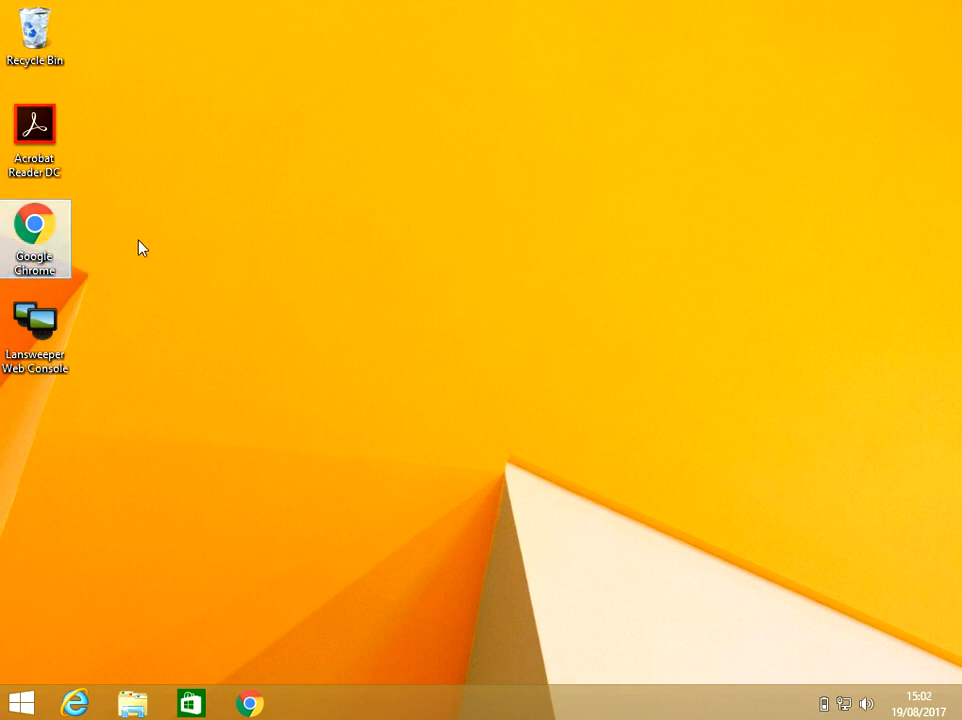
left_click(36, 320)
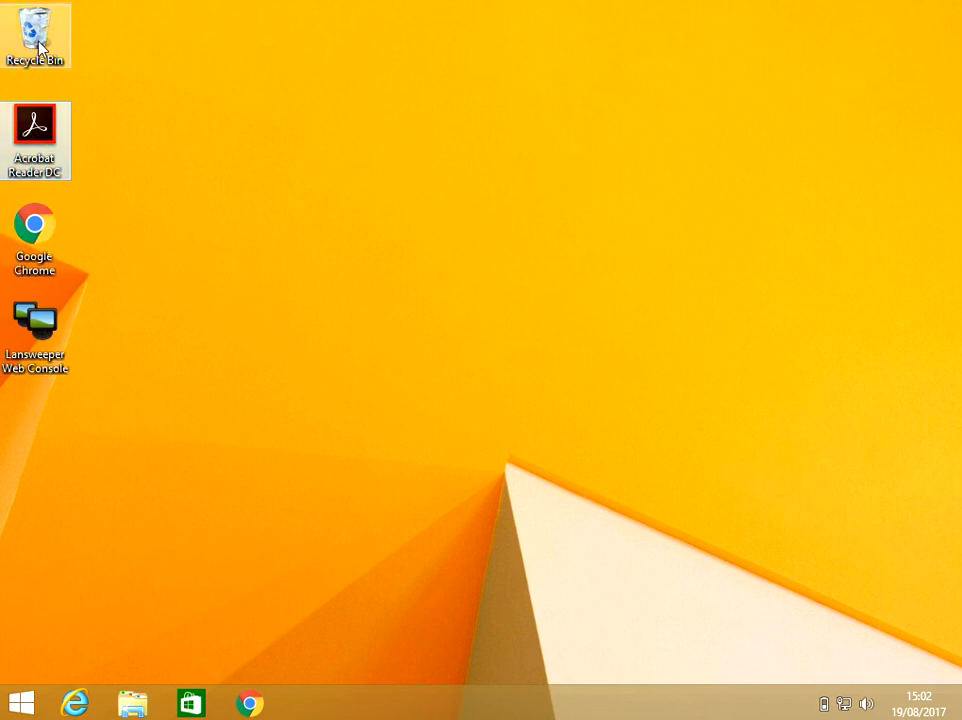
mouse_move(210, 80)
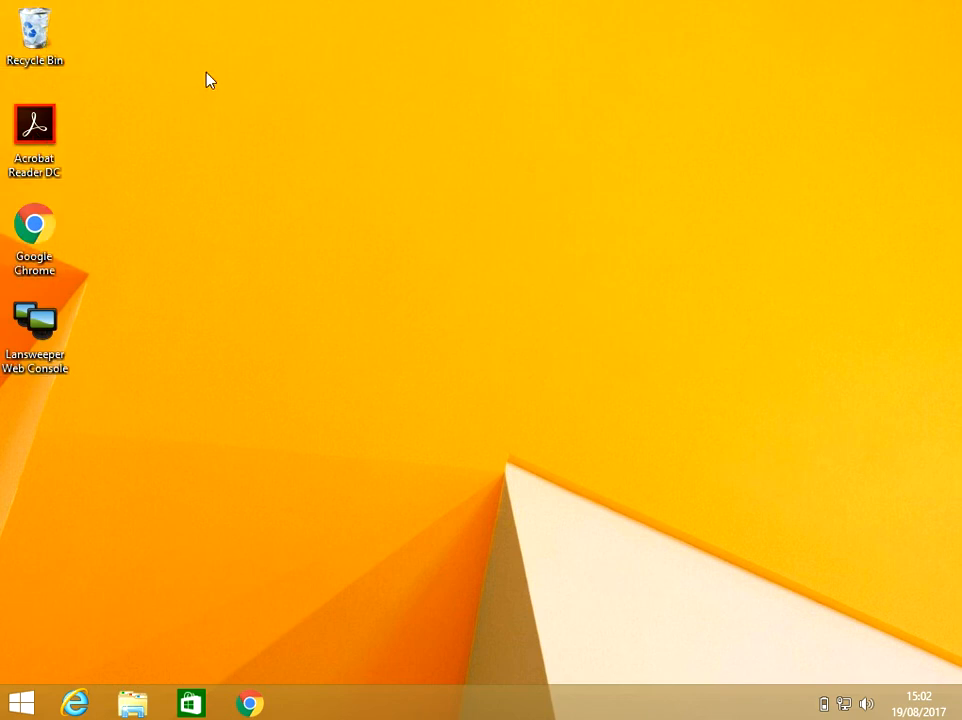
left_click(35, 125)
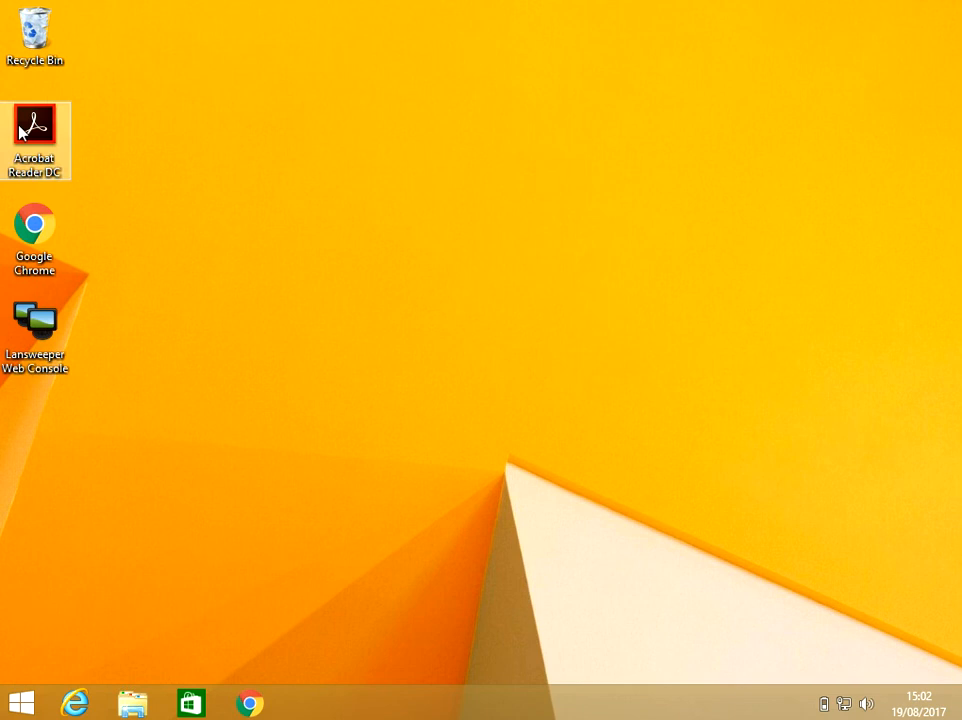